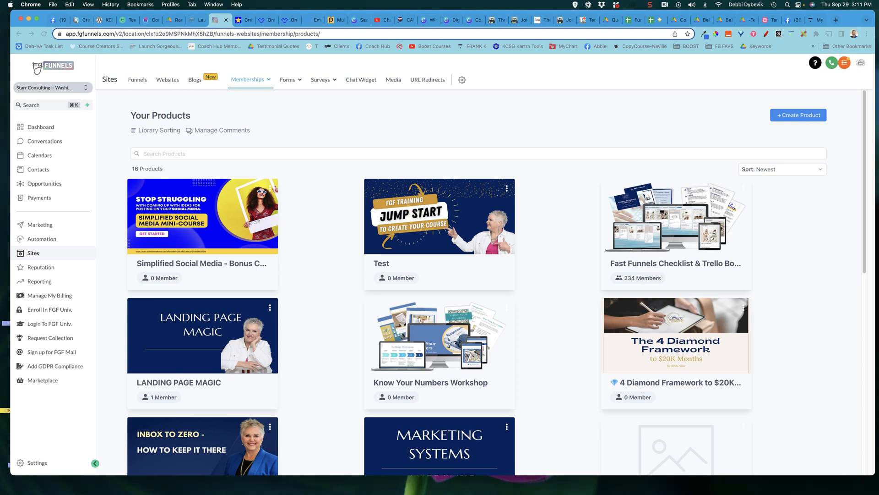
# Step: Go to the membership Settings page from the Memberships dropdown
pyautogui.click(248, 78)
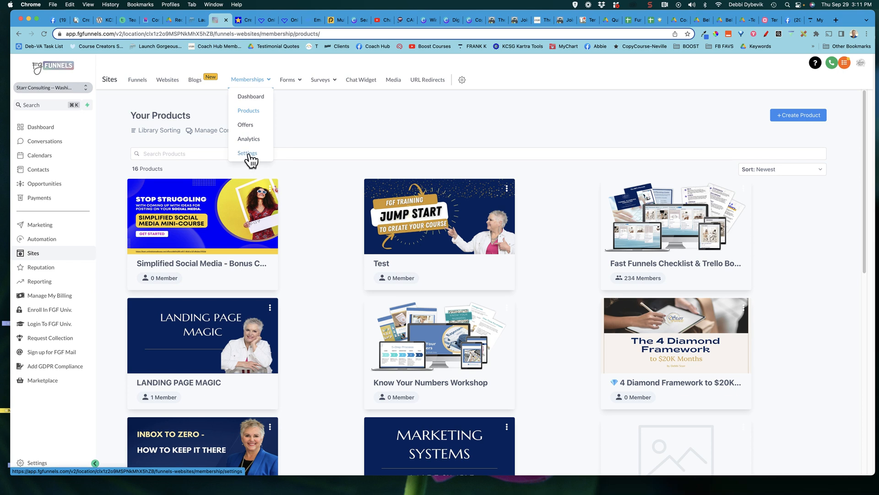
pyautogui.click(248, 153)
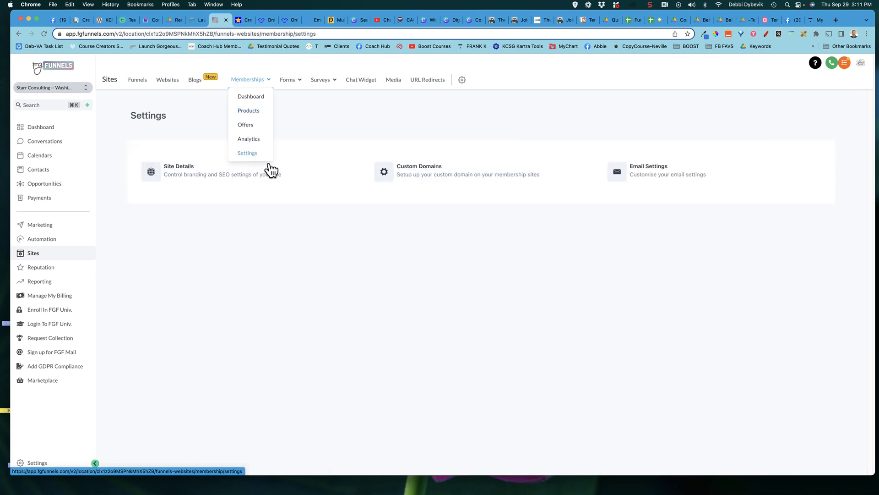
pyautogui.click(247, 153)
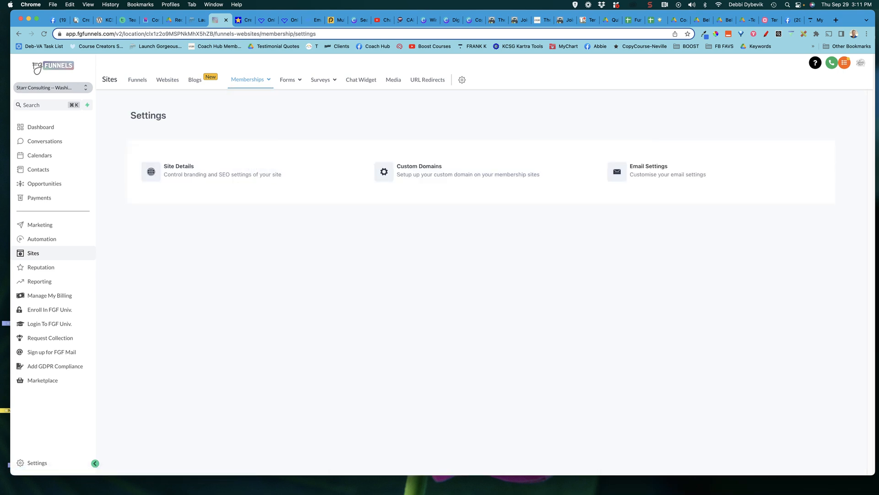
pyautogui.moveTo(427, 180)
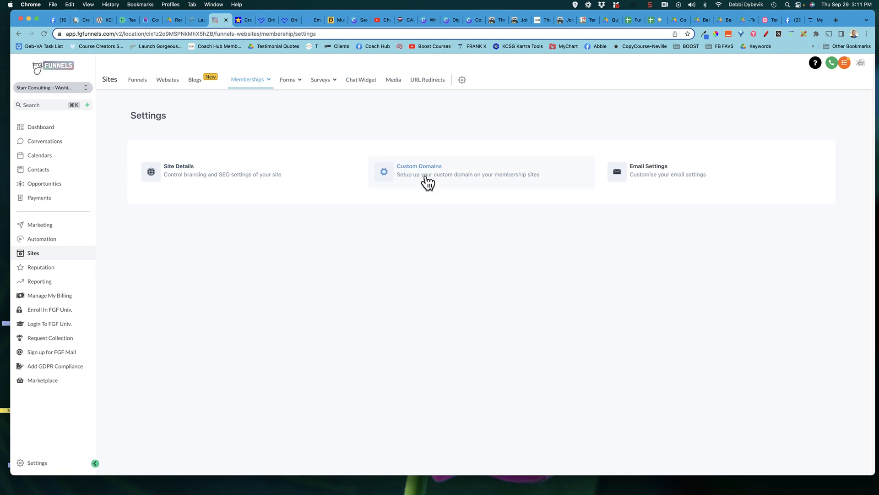
# Step: Review Custom Domains and open the member site at learn.onlinebizmadeeasy.net
pyautogui.click(418, 170)
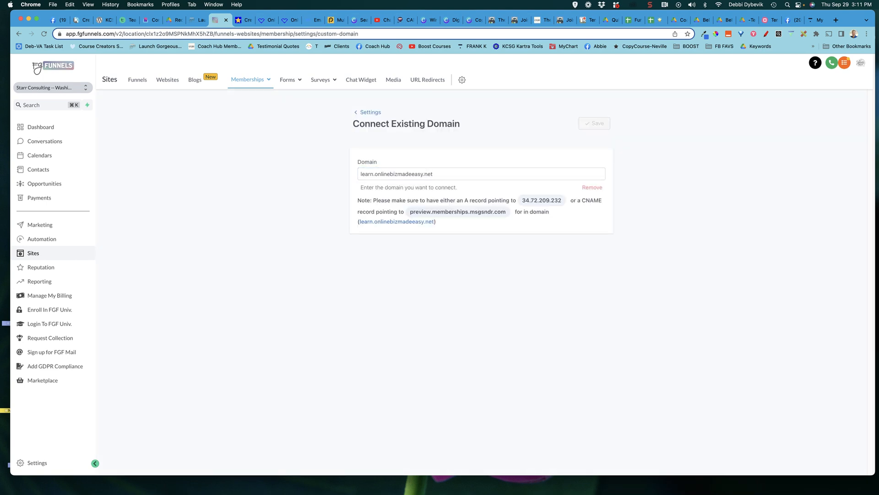
pyautogui.click(481, 174)
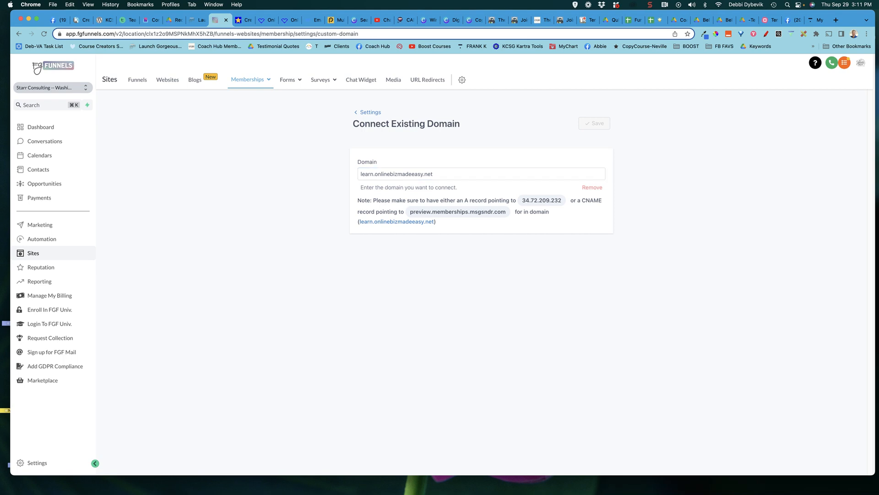
pyautogui.click(481, 173)
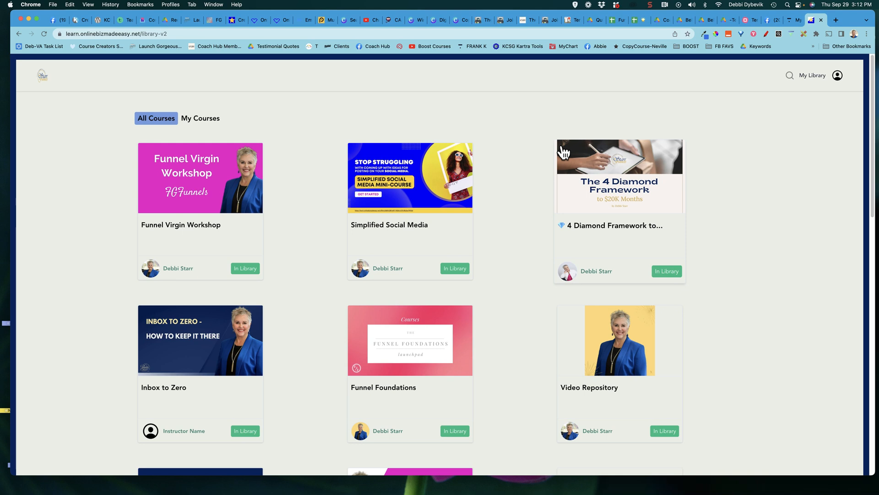
pyautogui.moveTo(436, 196)
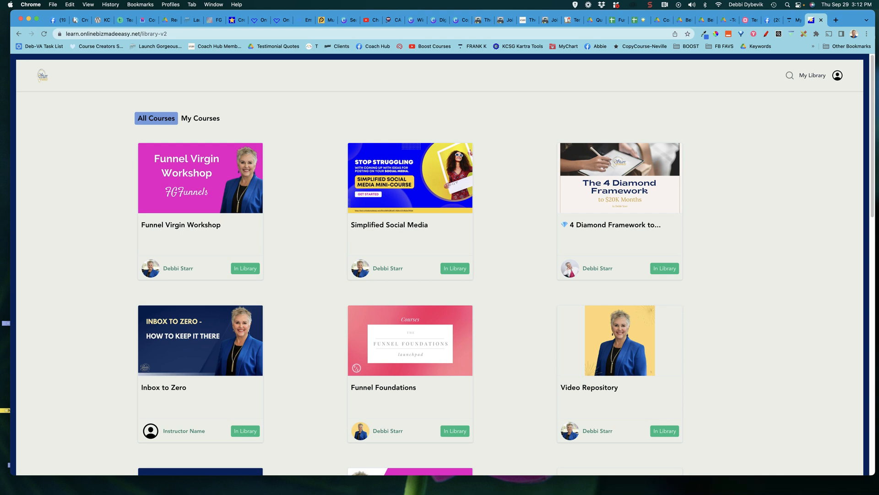
# Step: Back in the FG Funnels admin, open Site Details for Online Biz Made Easy
pyautogui.click(213, 20)
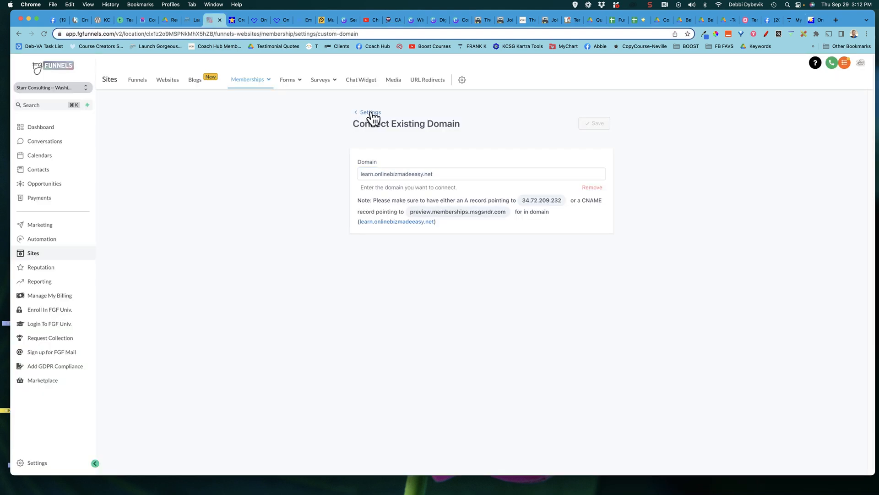
pyautogui.click(369, 111)
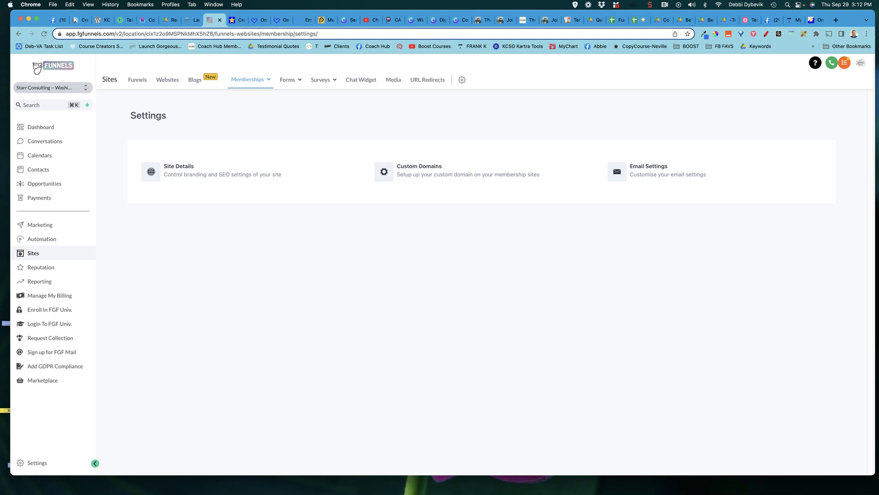
pyautogui.moveTo(193, 184)
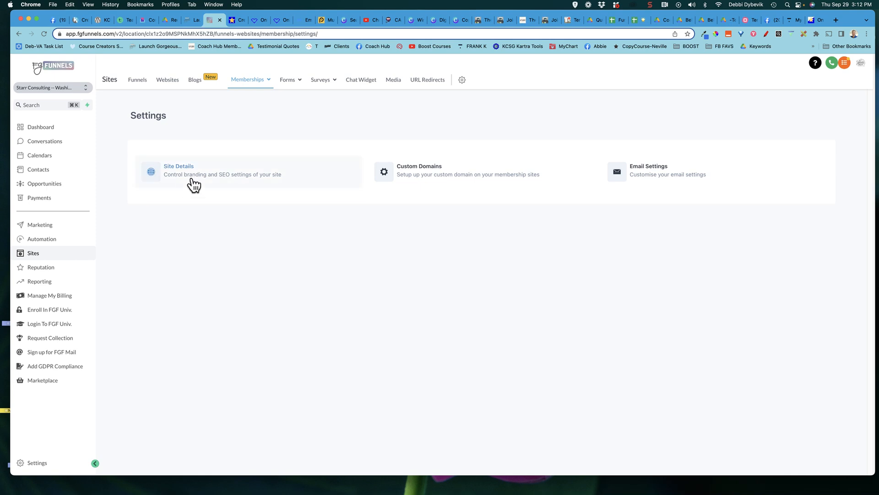
pyautogui.click(178, 165)
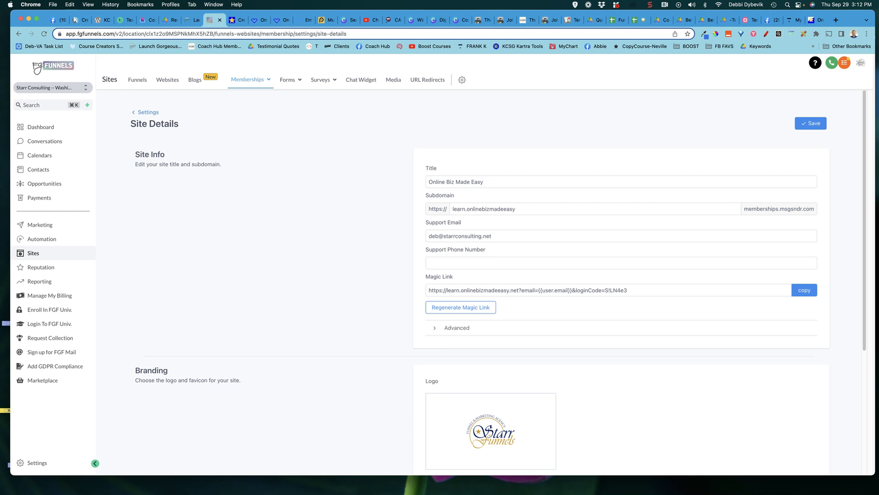
pyautogui.click(248, 79)
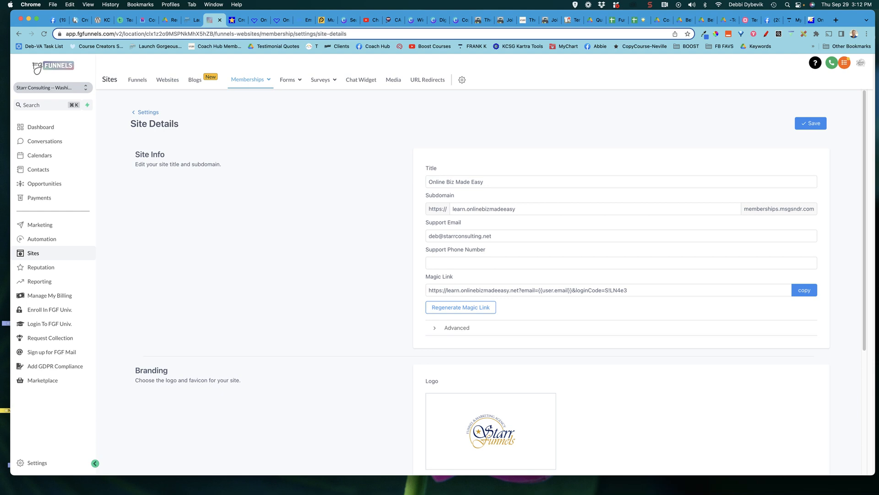
pyautogui.moveTo(819, 19)
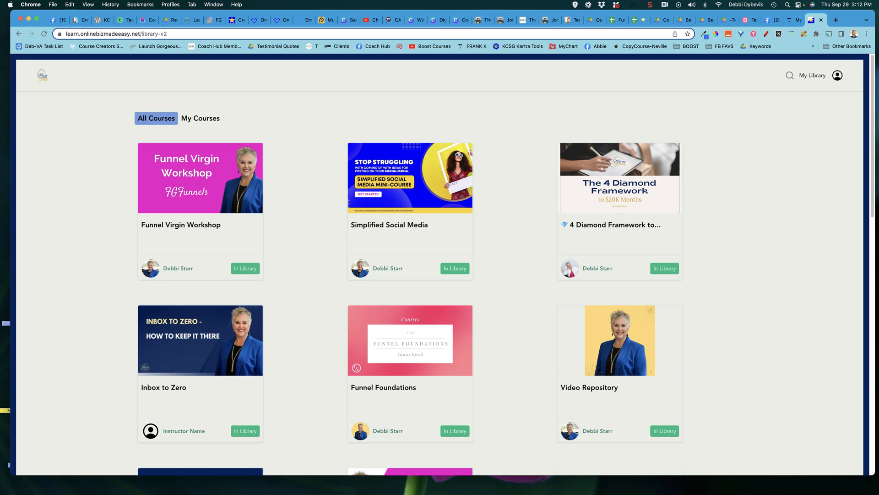
pyautogui.moveTo(43, 76)
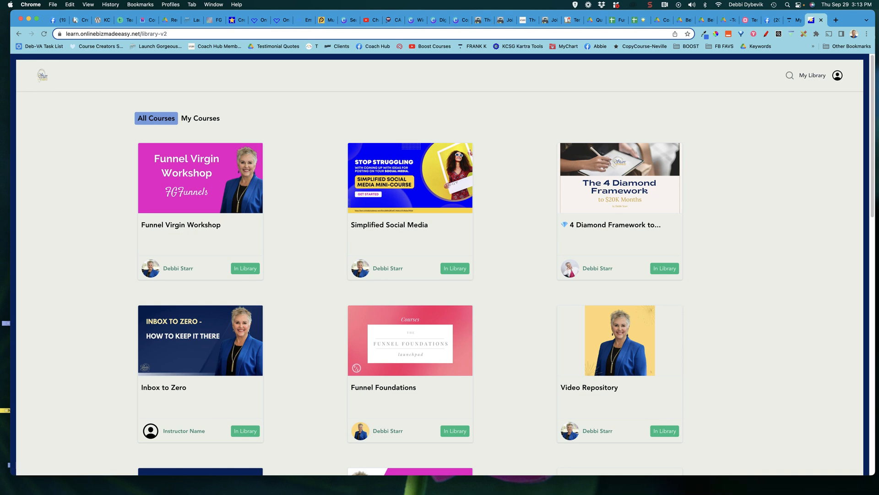
pyautogui.moveTo(214, 19)
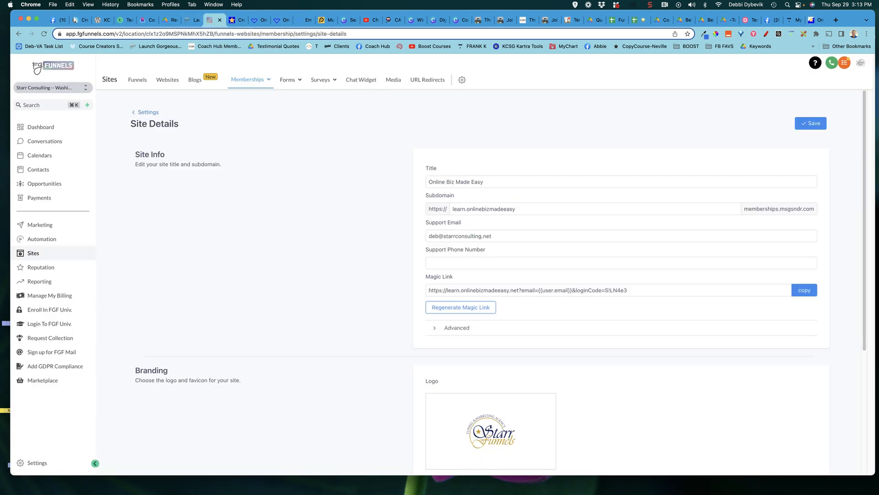
# Step: Scroll the Site Details page through Site Info and the Branding logo
pyautogui.scroll(-3)
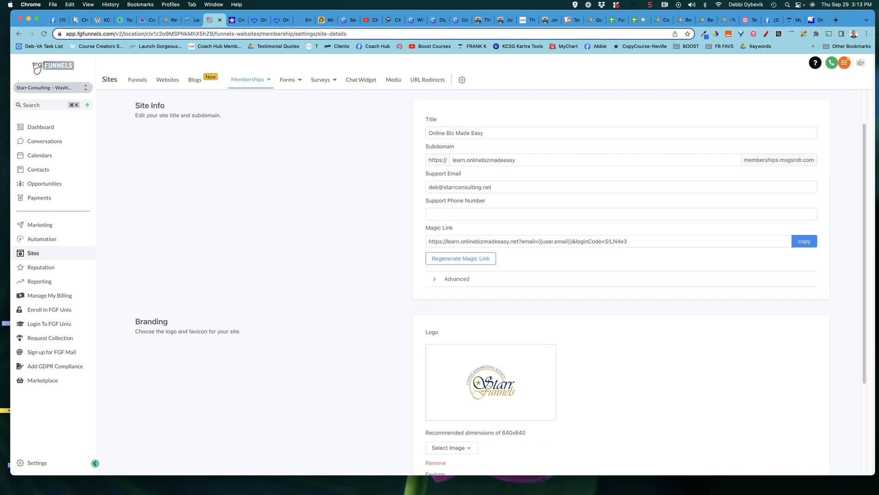
pyautogui.scroll(-3)
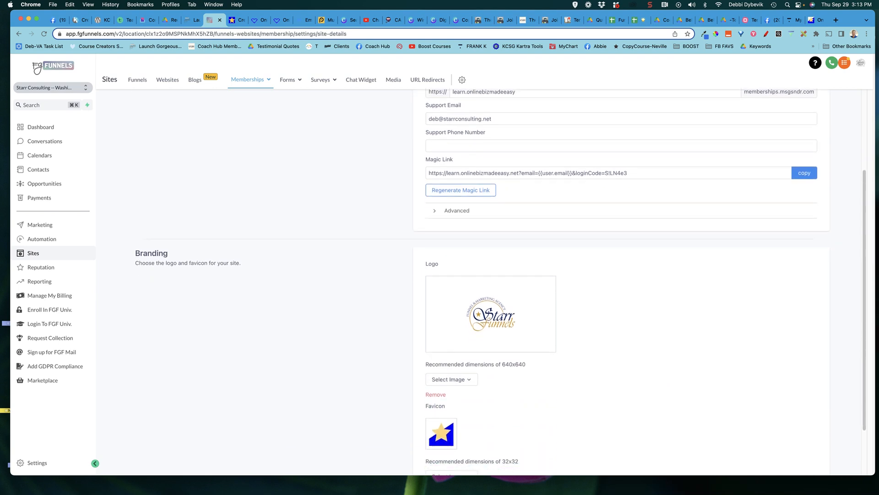
pyautogui.scroll(-3)
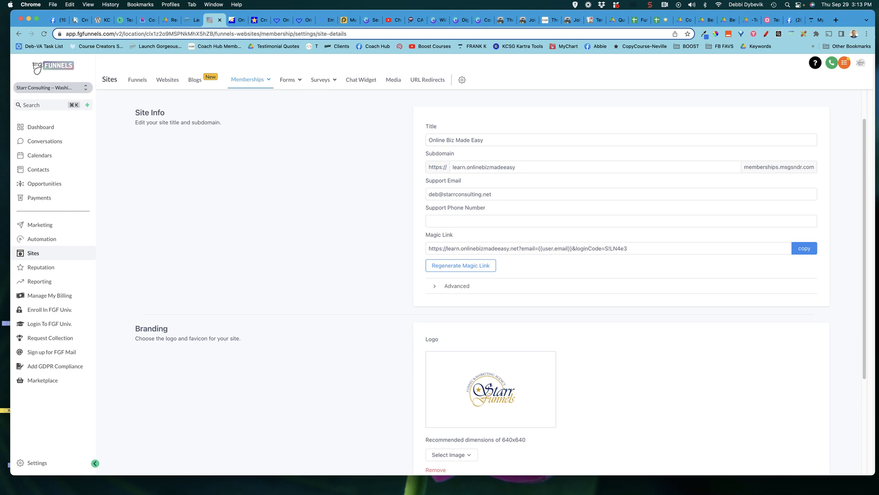
# Step: Expand Advanced under Site Info to review the existing custom CSS and empty custom JS
pyautogui.click(456, 286)
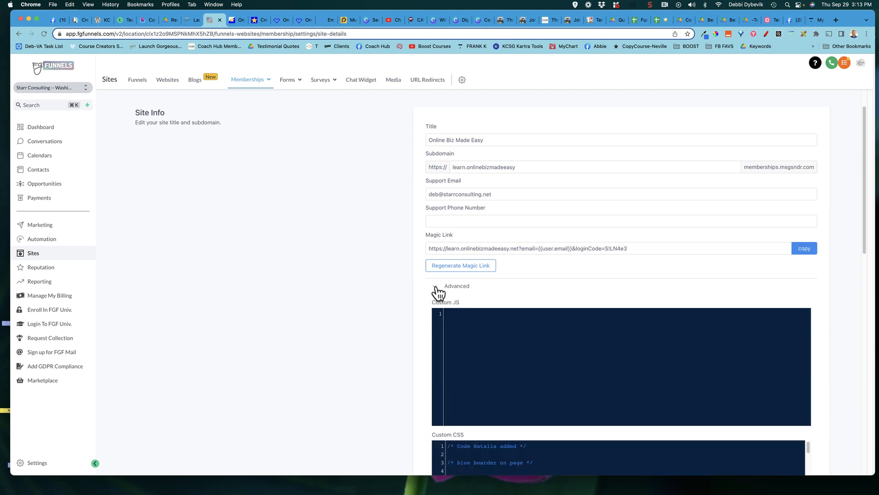
pyautogui.scroll(-3)
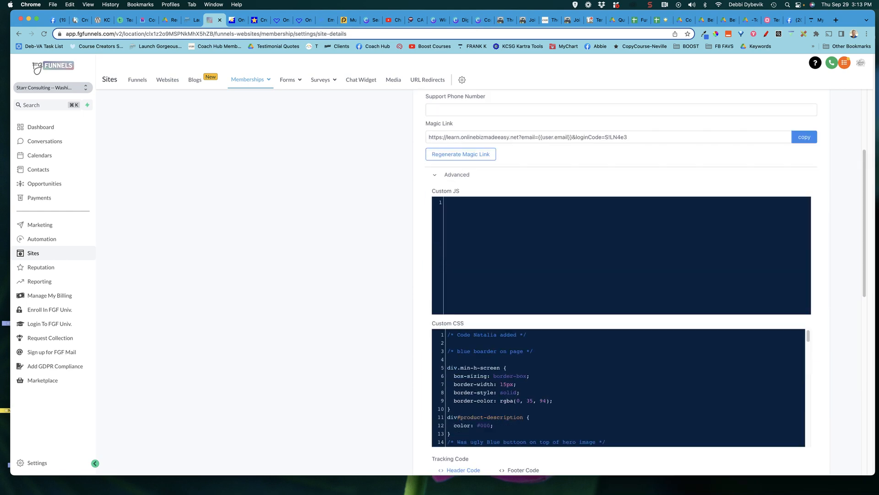
pyautogui.scroll(-3)
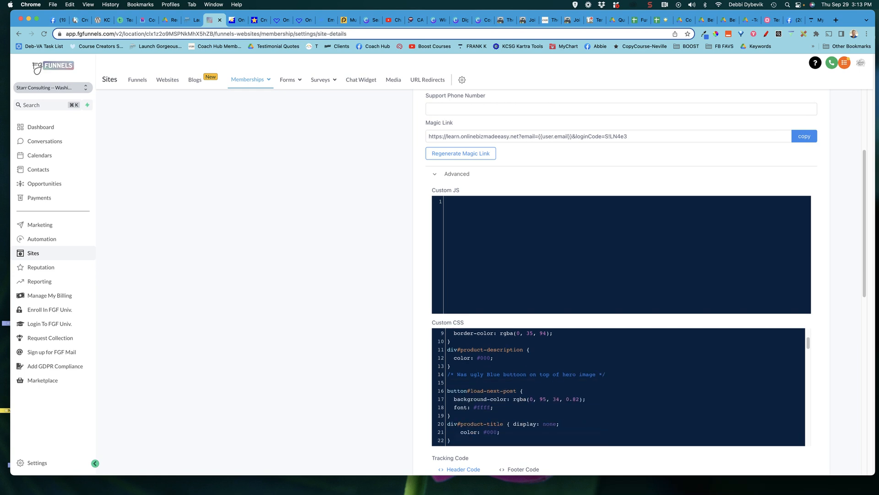
pyautogui.scroll(-3)
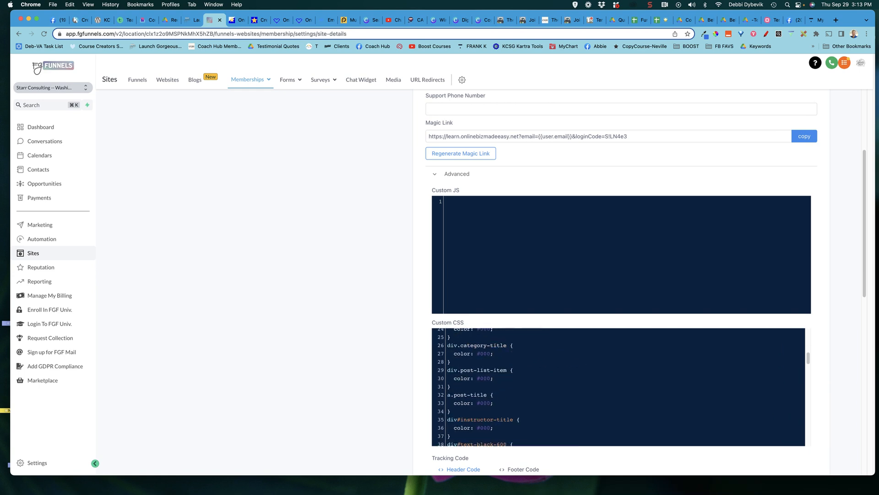
pyautogui.click(225, 19)
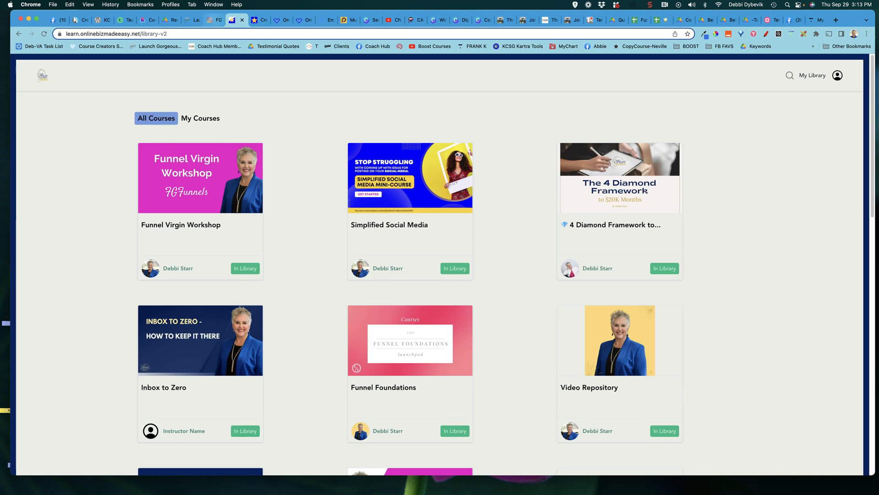
pyautogui.click(214, 19)
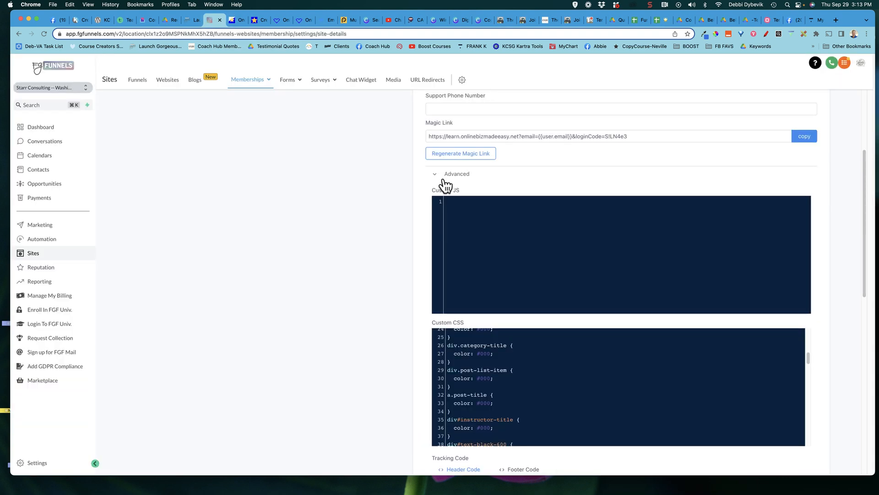
# Step: Save the site details and return to the membership Settings overview
pyautogui.click(456, 173)
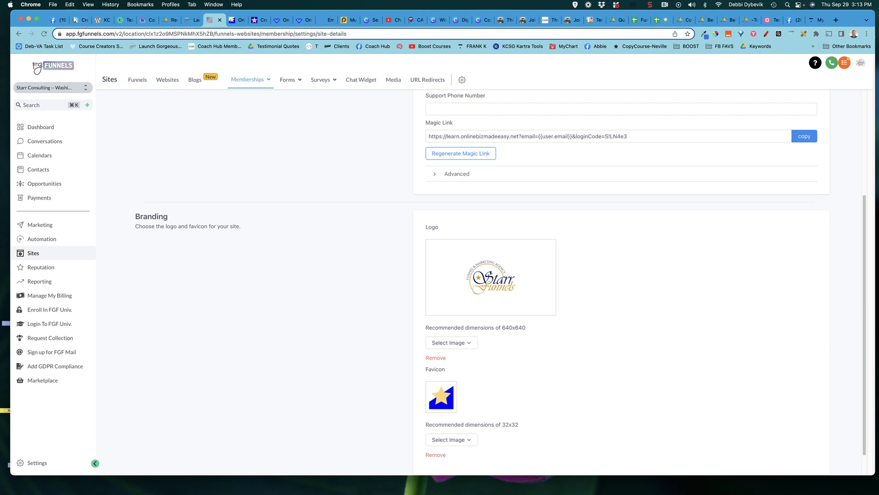
pyautogui.scroll(3)
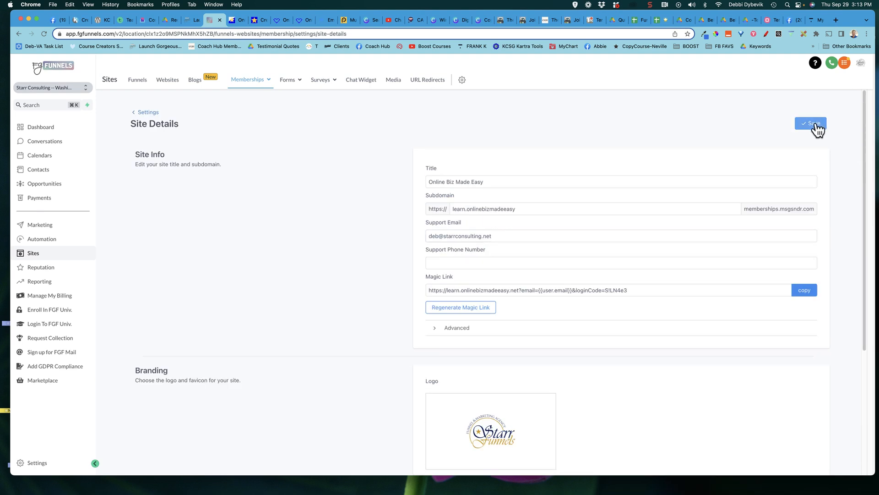
pyautogui.click(811, 123)
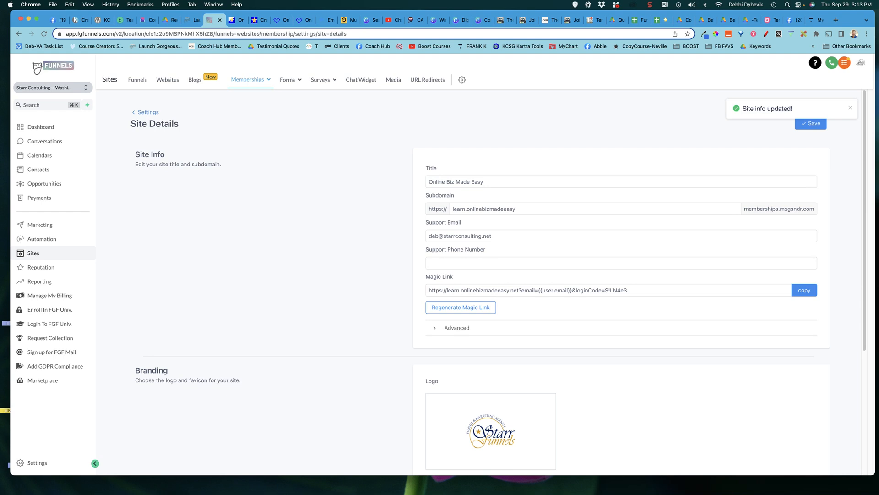
pyautogui.click(146, 112)
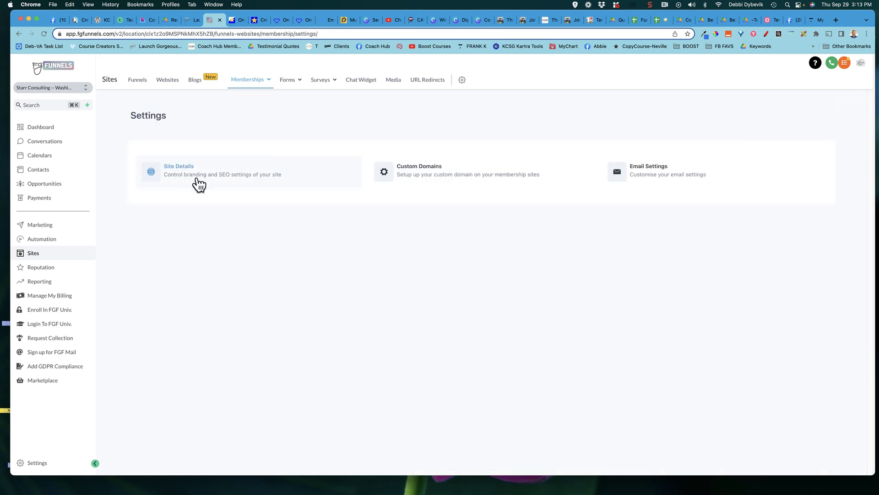
# Step: Go to the membership Products list
pyautogui.click(248, 79)
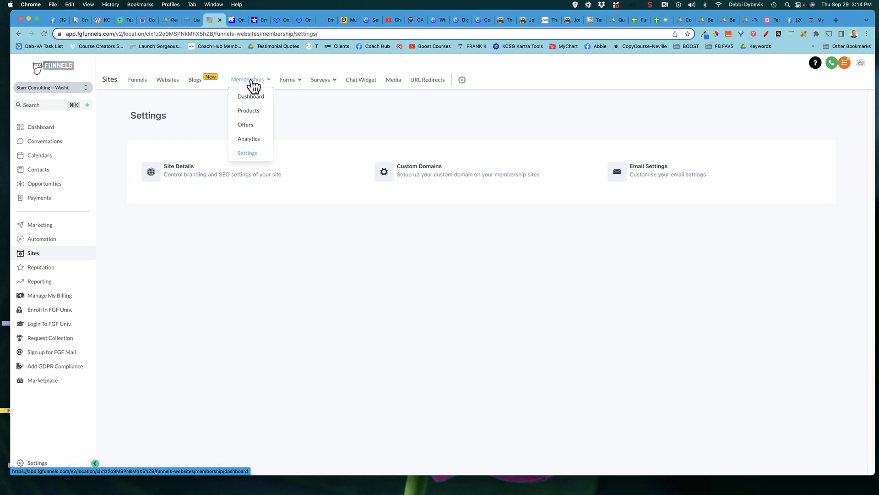
pyautogui.moveTo(249, 110)
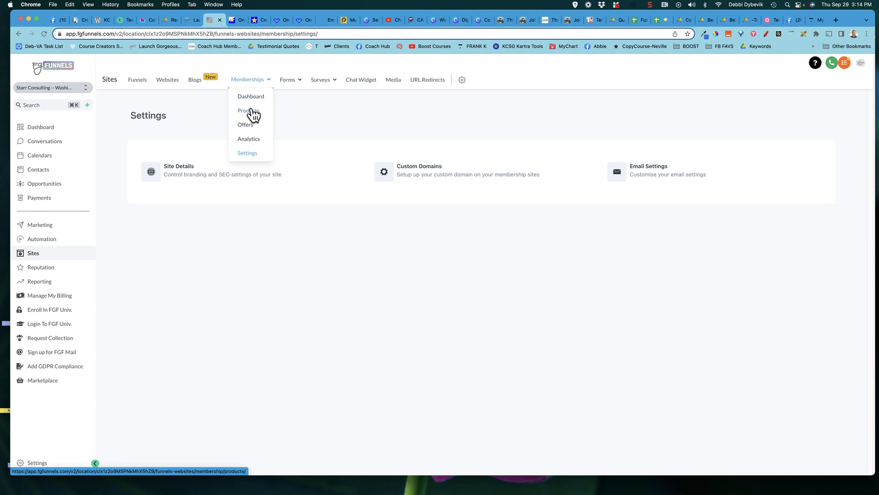
pyautogui.click(248, 111)
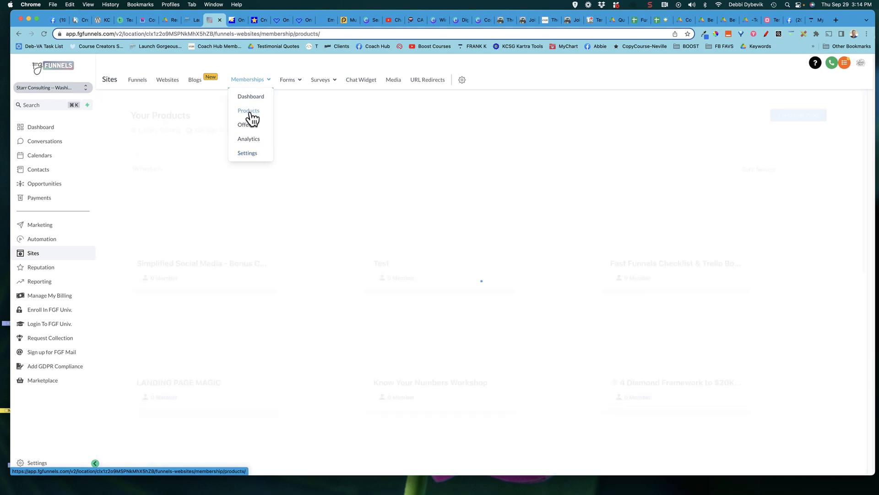
pyautogui.click(248, 111)
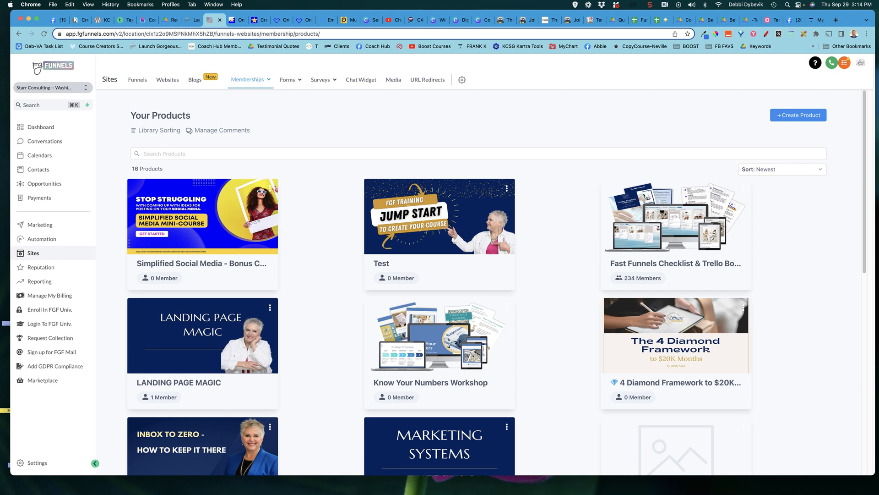
pyautogui.moveTo(255, 217)
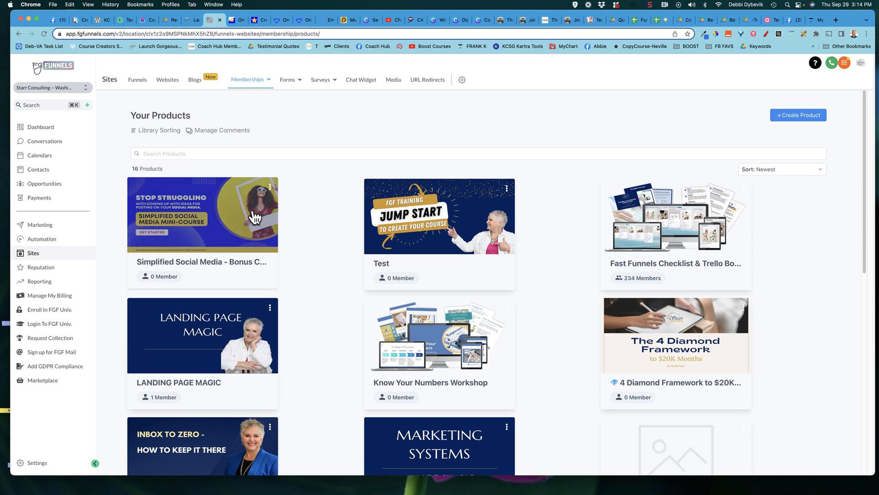
pyautogui.moveTo(215, 230)
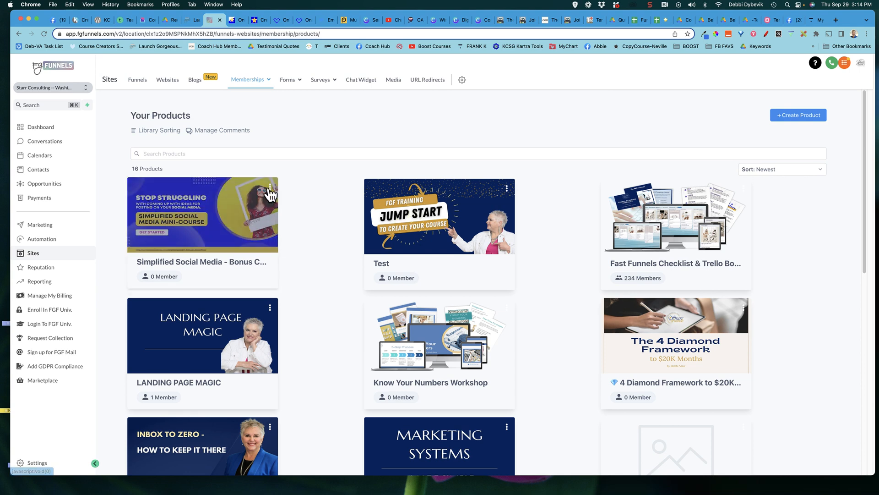
# Step: Choose Edit Details for the Simplified Social Media - Bonus Course product
pyautogui.click(270, 188)
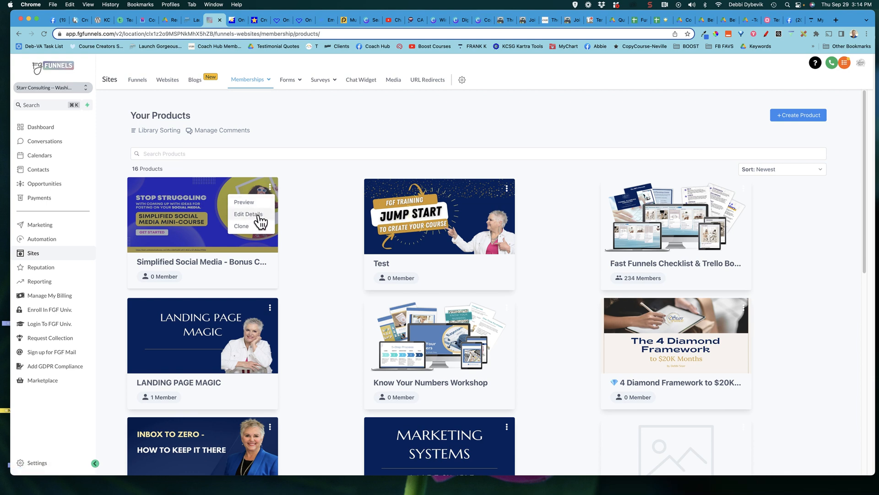
pyautogui.click(248, 214)
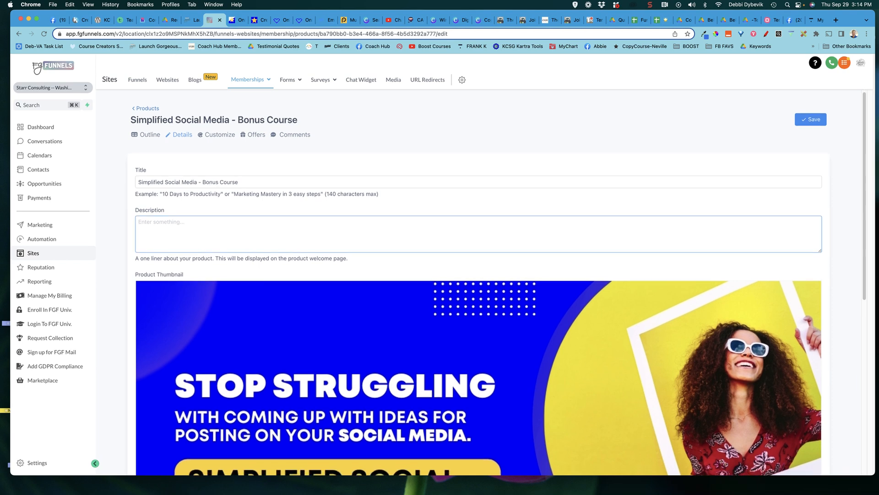
# Step: Scroll through the product details and the Customization instructor section
pyautogui.scroll(-3)
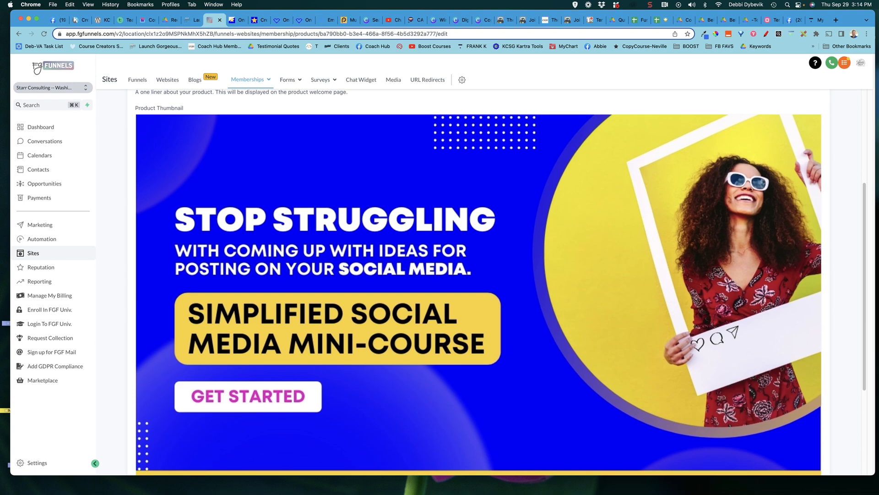
pyautogui.scroll(3)
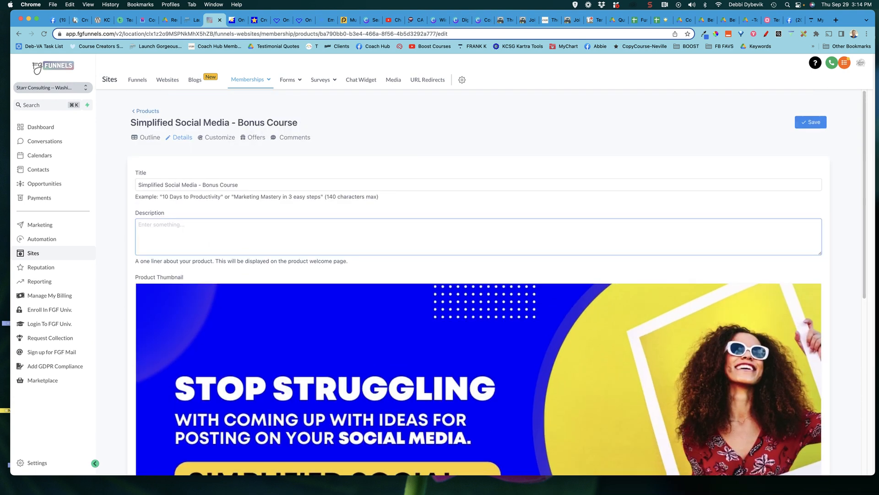
pyautogui.scroll(-3)
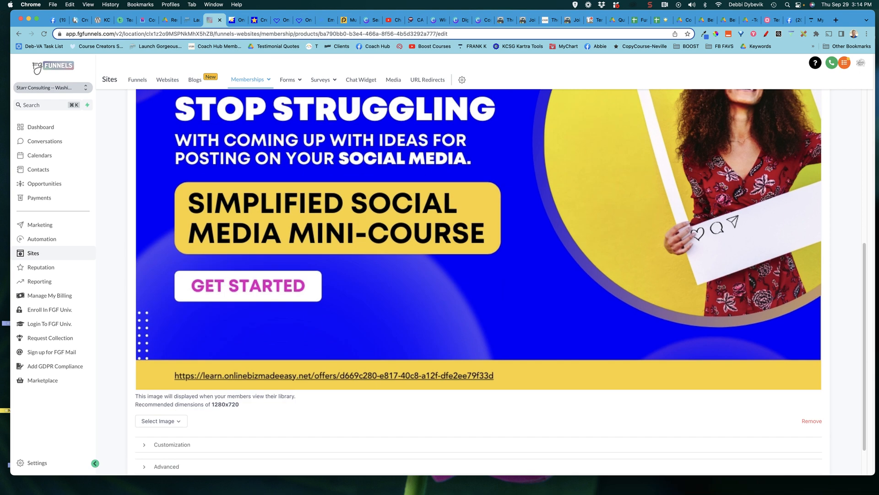
pyautogui.scroll(-3)
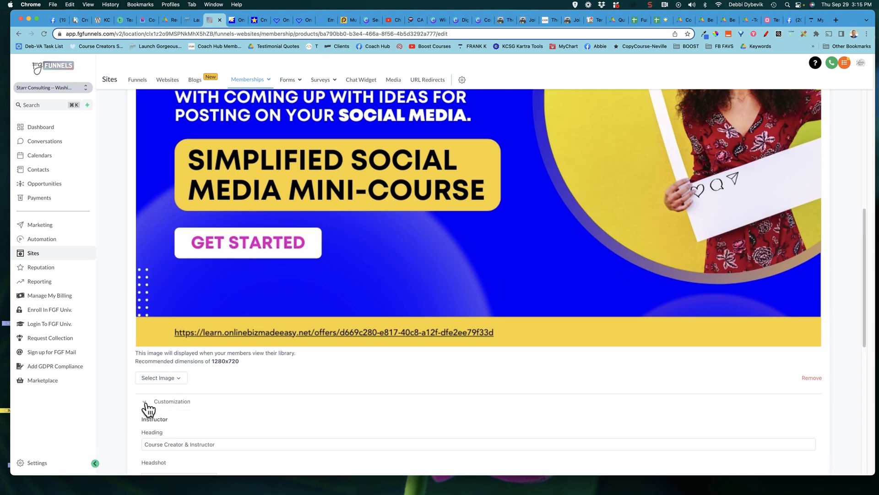
pyautogui.scroll(-3)
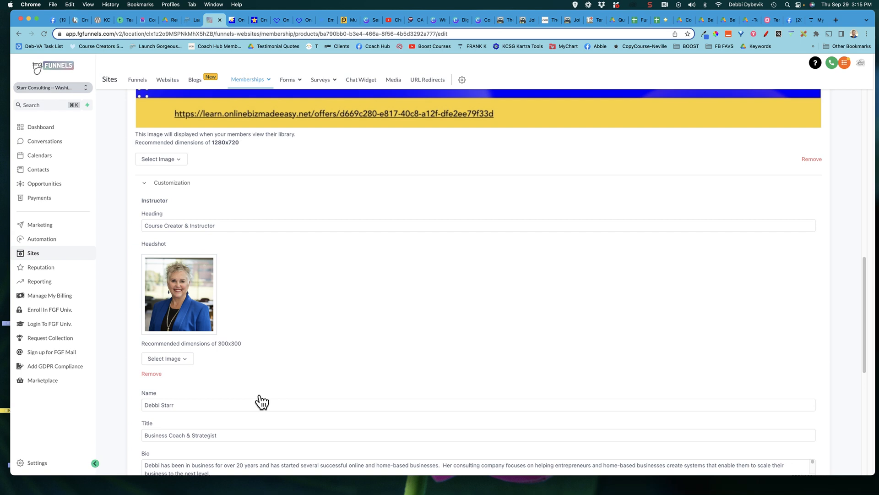
pyautogui.moveTo(201, 184)
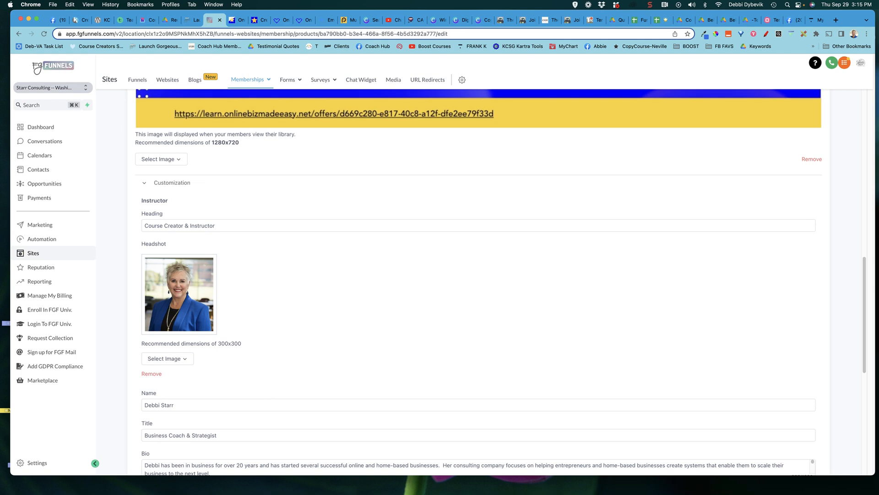
pyautogui.scroll(-3)
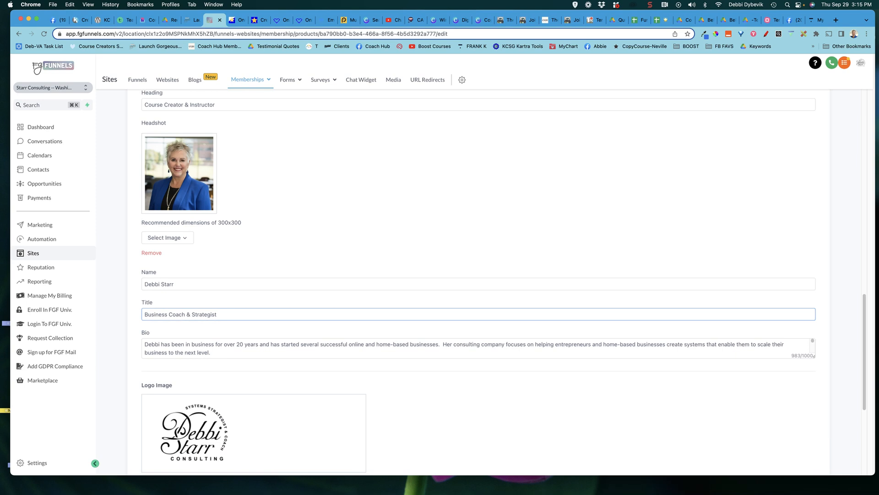
pyautogui.scroll(-3)
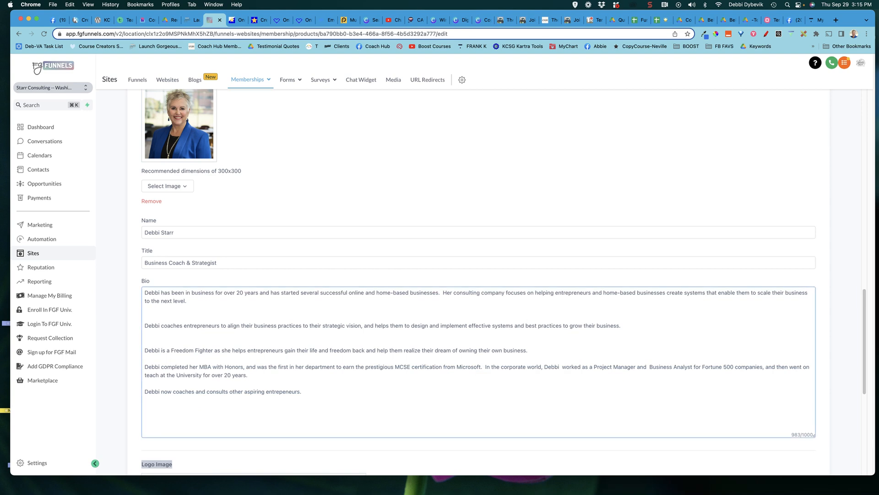
# Step: Expand the course's Advanced section showing empty custom JS and CSS boxes
pyautogui.scroll(-3)
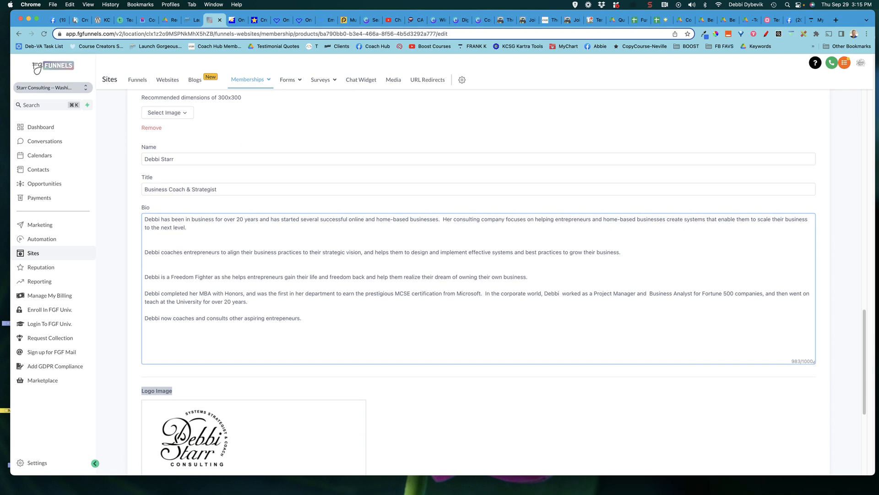
pyautogui.scroll(-3)
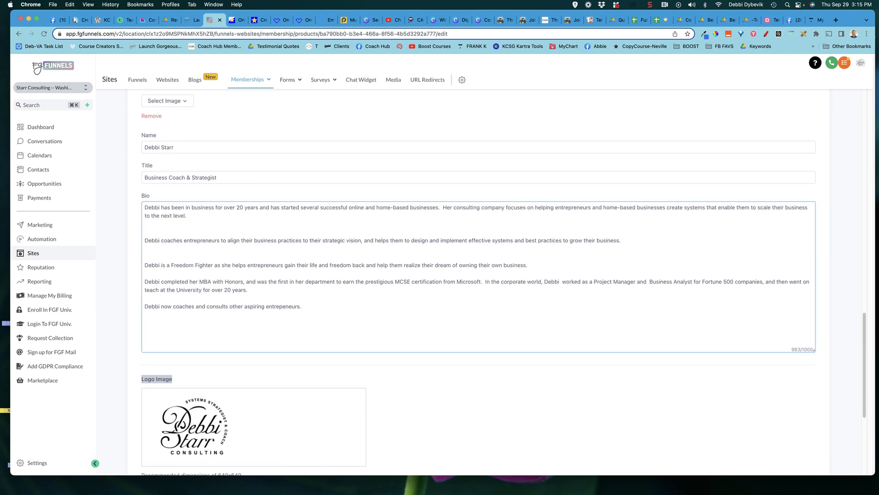
pyautogui.scroll(-3)
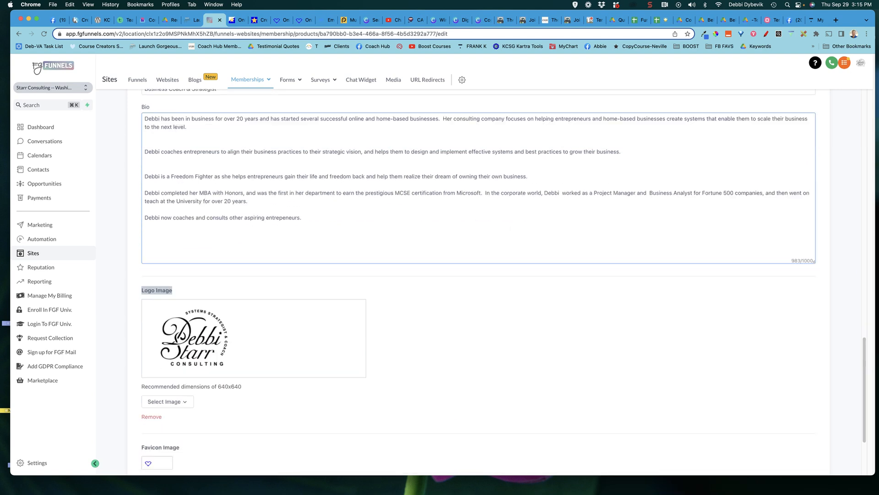
pyautogui.scroll(-3)
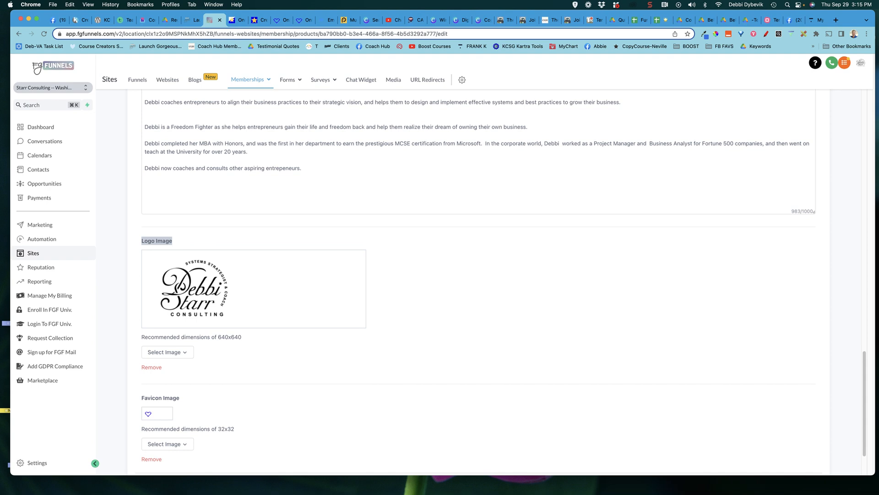
pyautogui.scroll(-3)
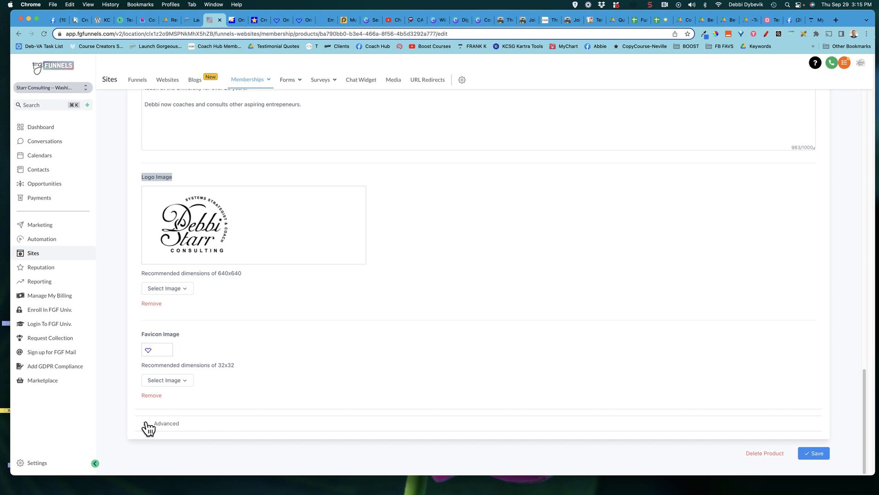
pyautogui.click(166, 423)
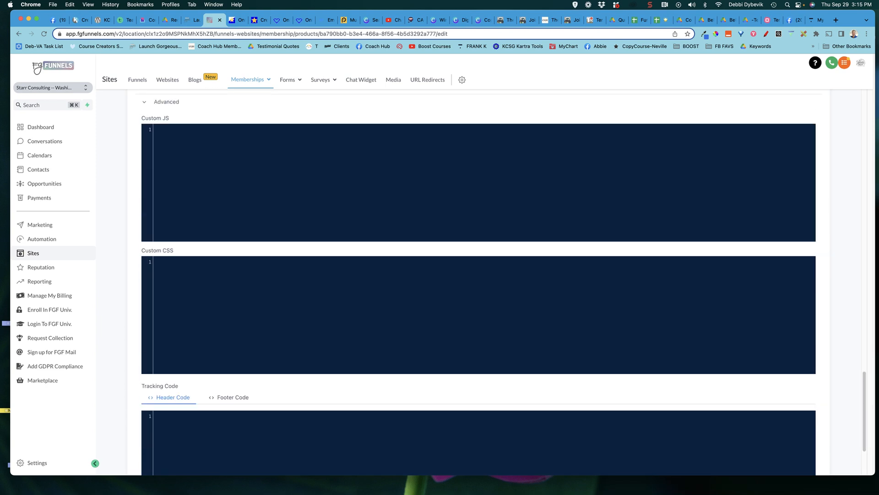
# Step: Scroll back to the top of the bonus course's Details page
pyautogui.scroll(3)
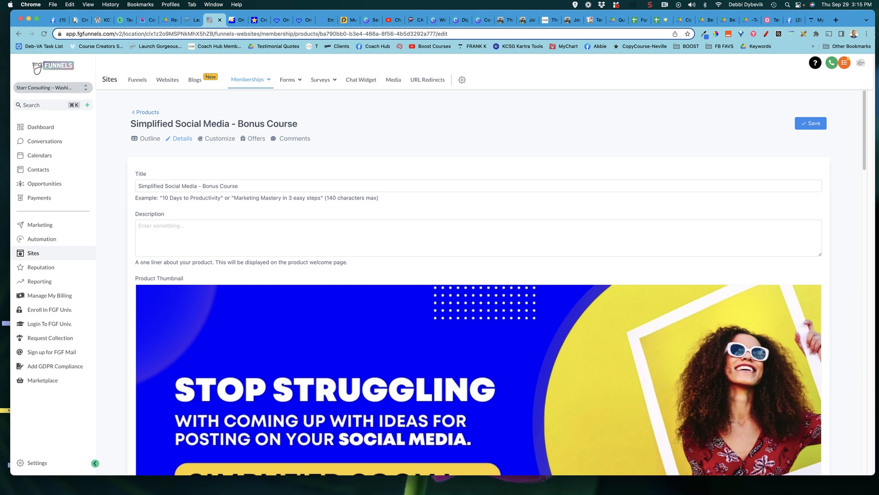
pyautogui.moveTo(219, 138)
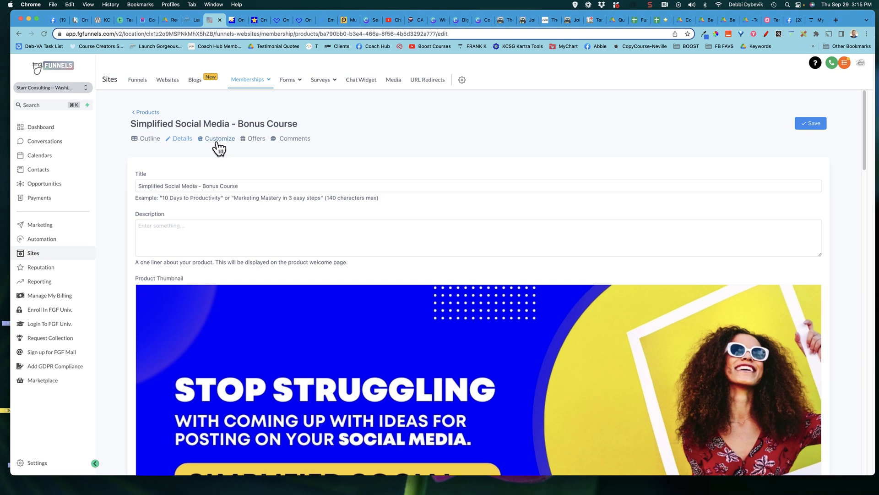
# Step: Start customizing the course and preview the New York theme
pyautogui.click(219, 138)
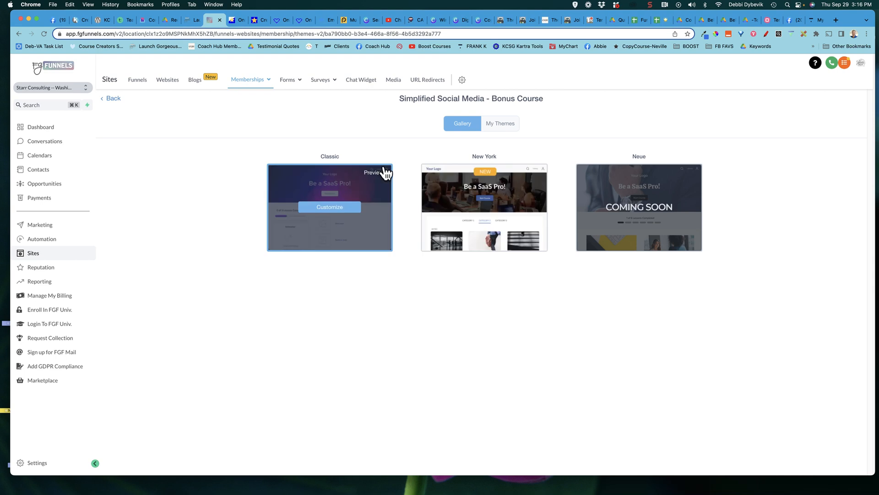
pyautogui.moveTo(528, 178)
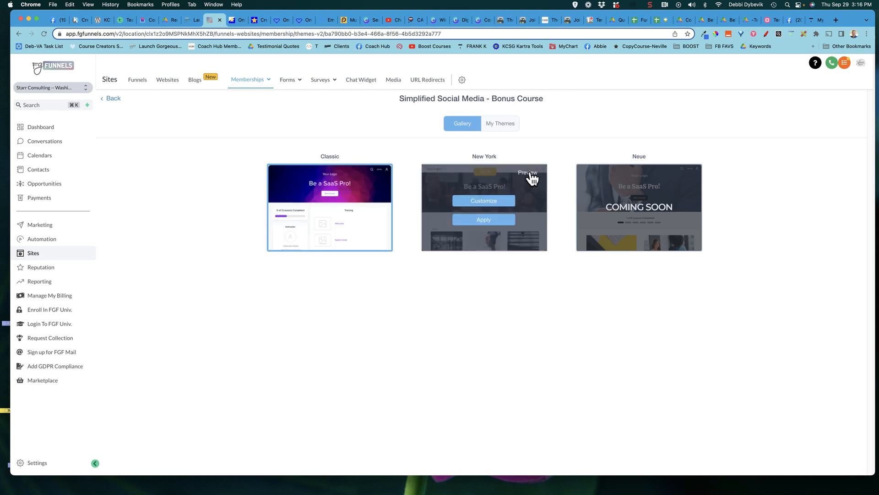
pyautogui.click(527, 172)
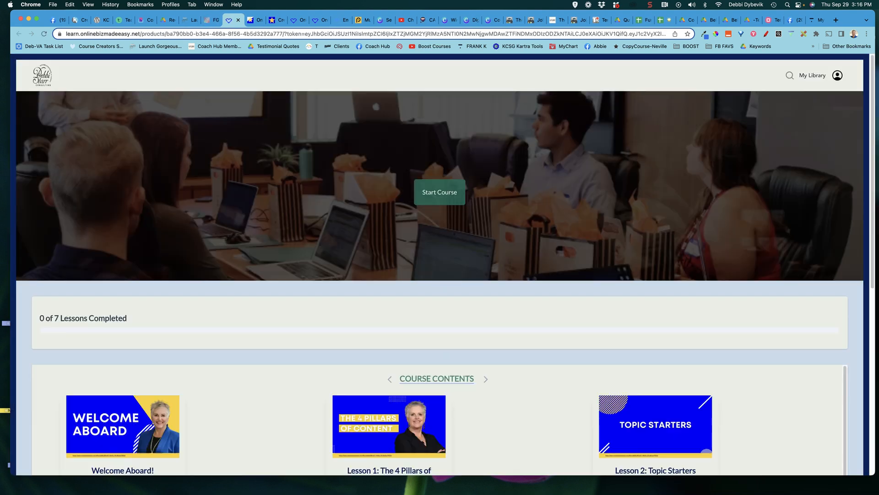
pyautogui.scroll(-3)
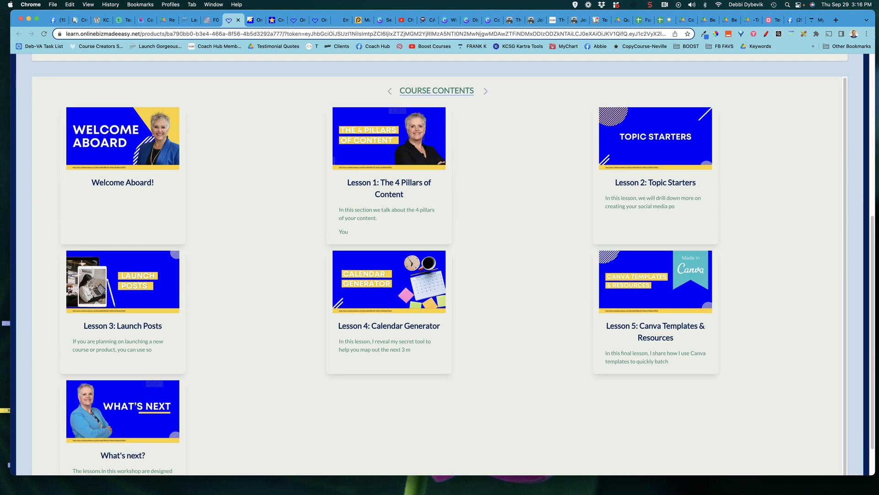
pyautogui.scroll(-3)
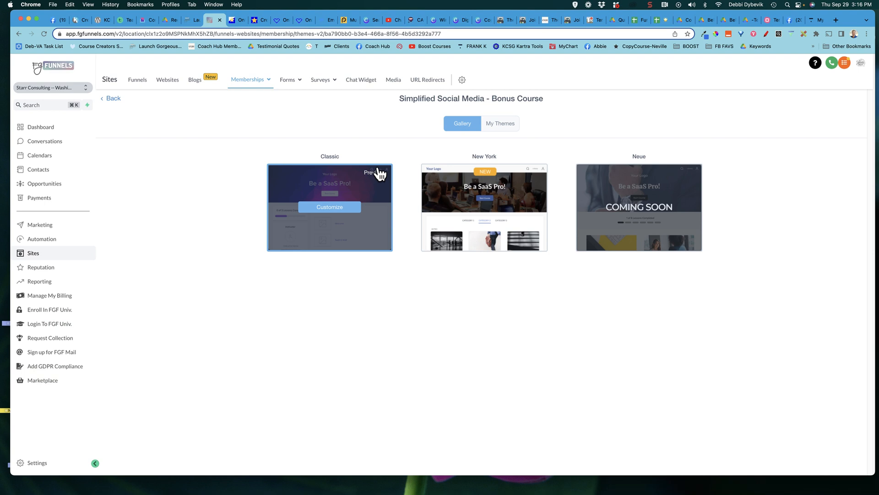
# Step: Preview the Classic theme on the member site
pyautogui.click(373, 172)
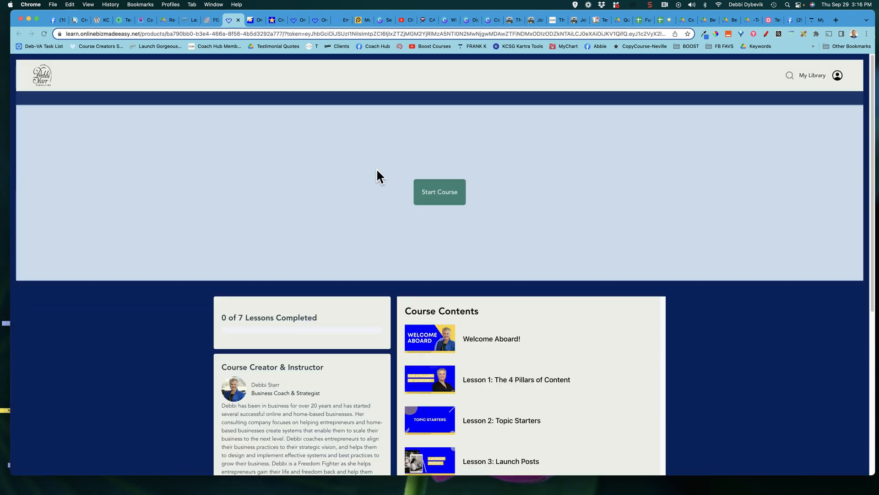
pyautogui.scroll(-3)
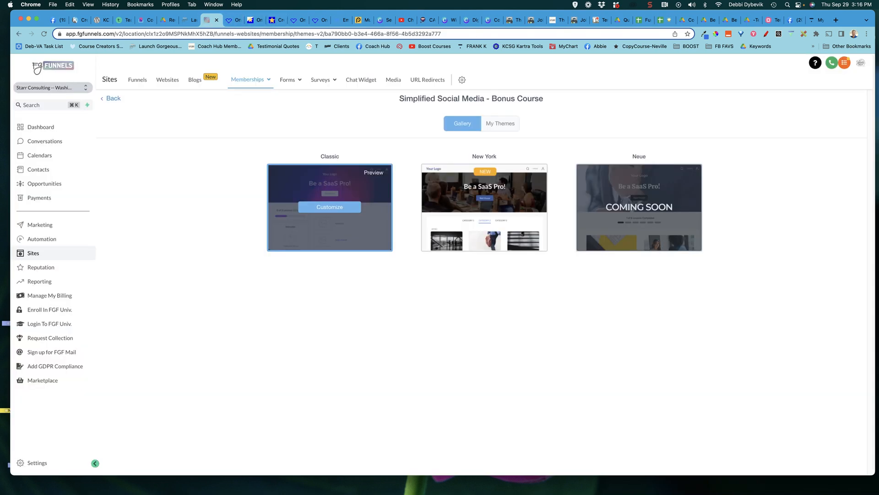
pyautogui.moveTo(338, 211)
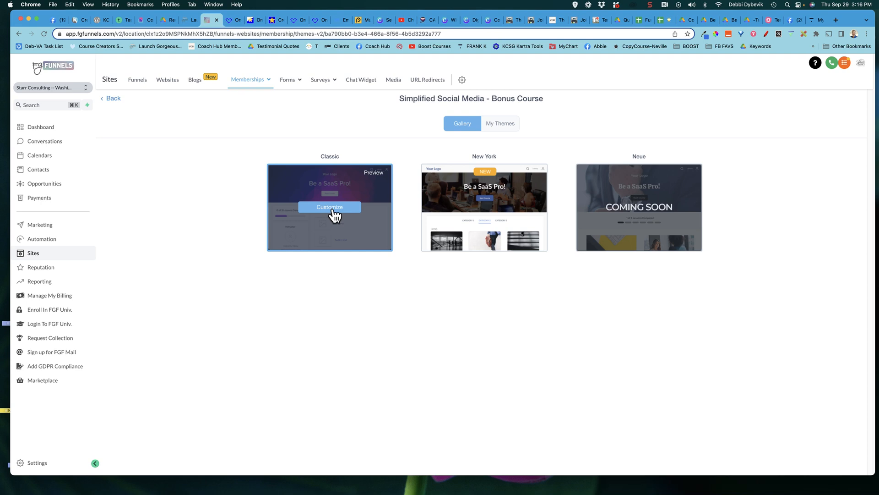
# Step: Customize the Classic theme and expand its Theme Settings (colour, logo, font, background)
pyautogui.click(328, 206)
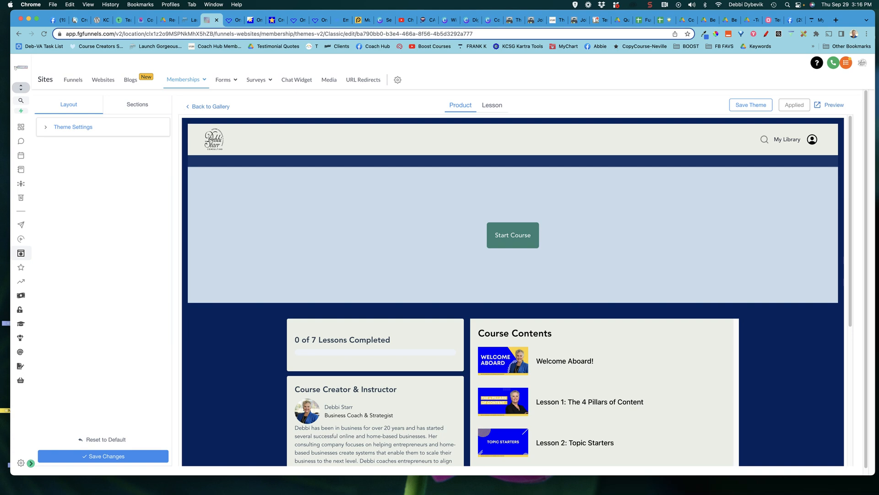
pyautogui.click(183, 79)
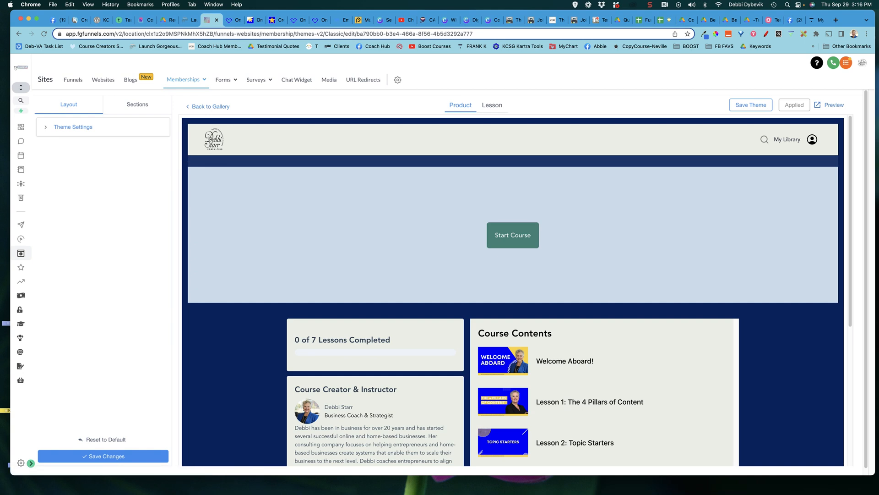
pyautogui.moveTo(91, 112)
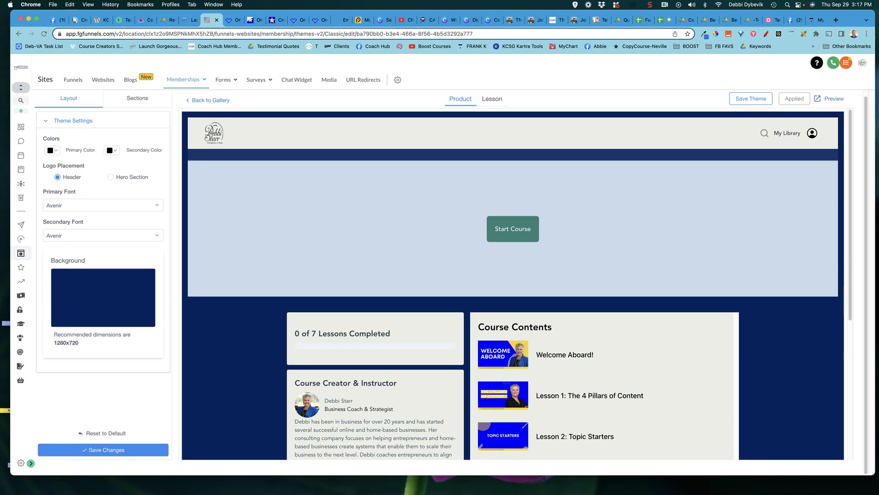
pyautogui.moveTo(103, 284)
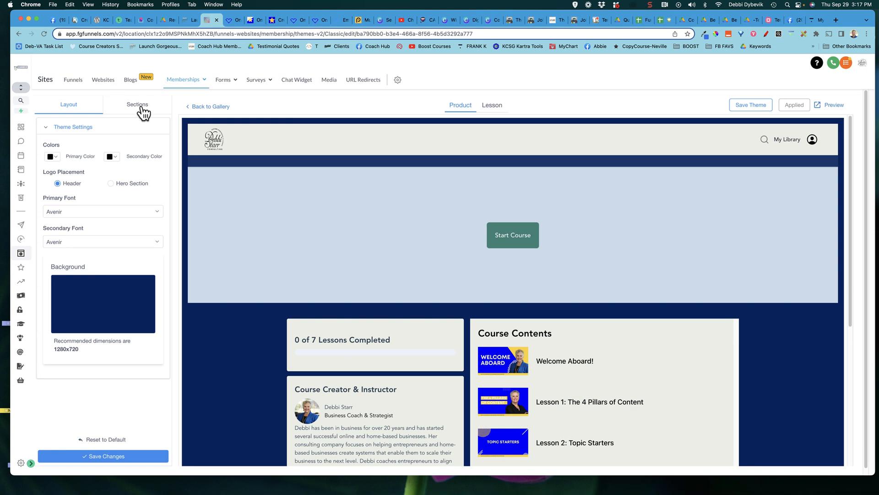
# Step: Remove the Hero section's background image and save the theme changes
pyautogui.click(137, 105)
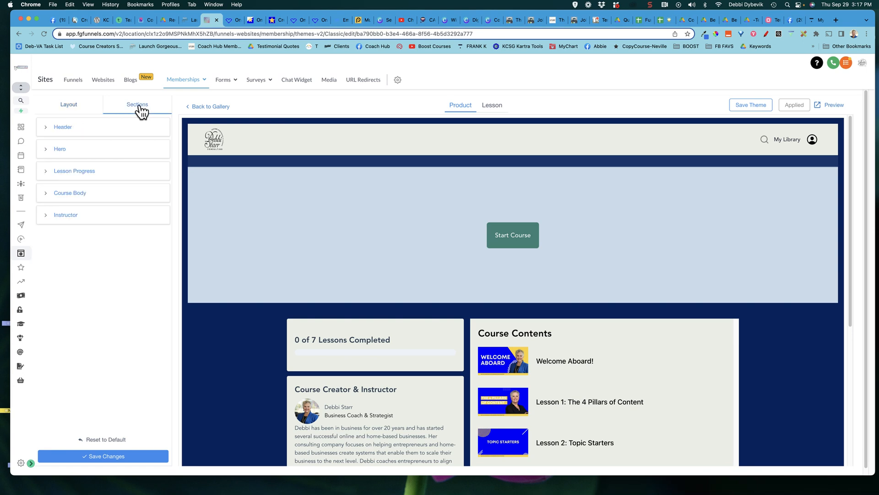
pyautogui.moveTo(49, 156)
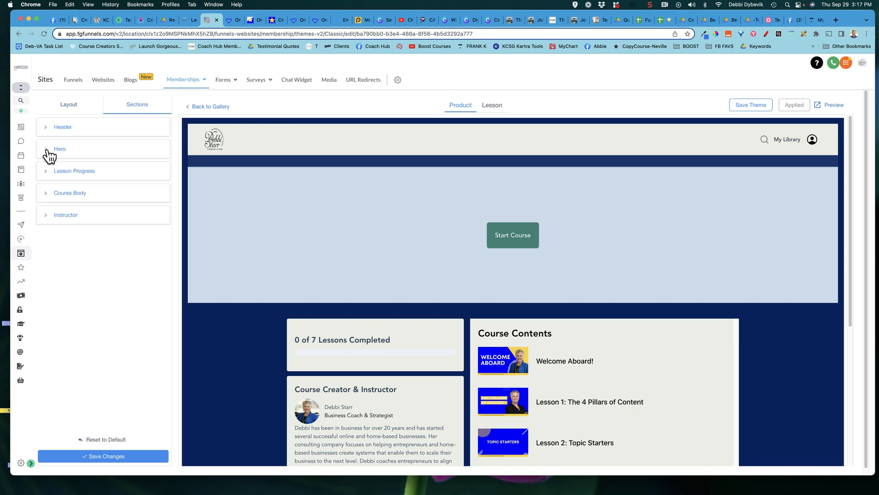
pyautogui.click(60, 149)
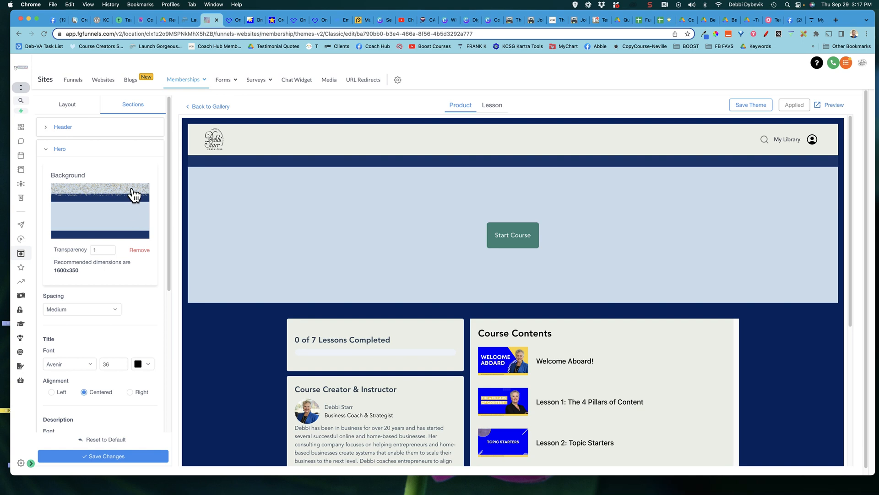
pyautogui.moveTo(145, 231)
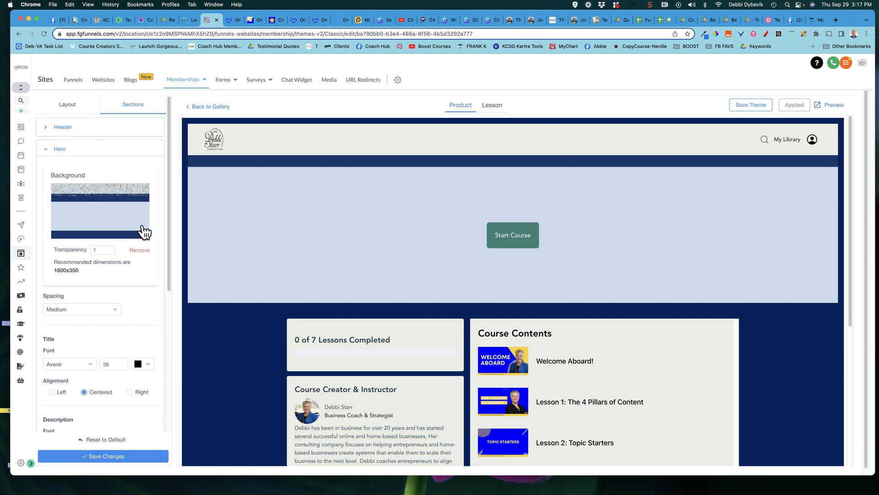
pyautogui.moveTo(58, 281)
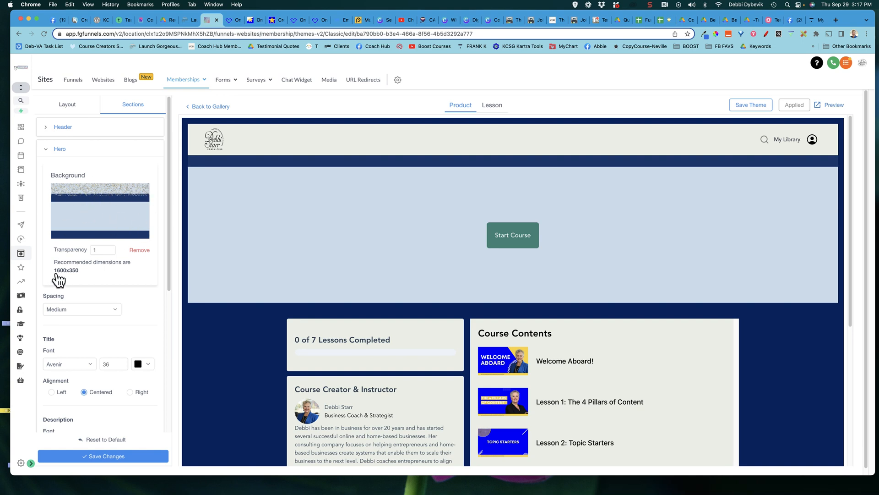
pyautogui.moveTo(76, 280)
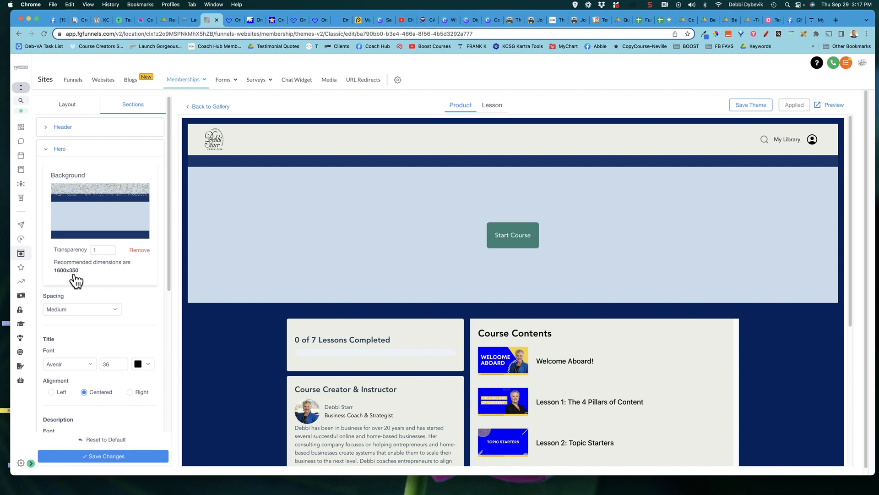
pyautogui.moveTo(77, 280)
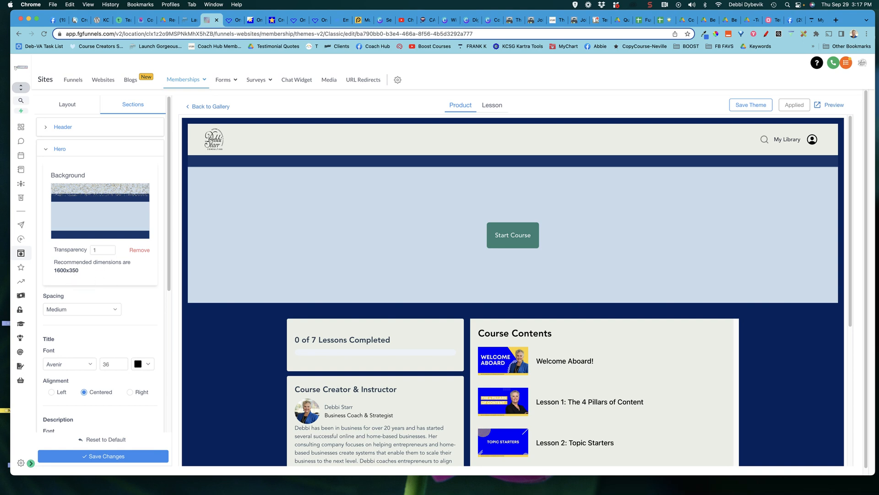
pyautogui.click(139, 249)
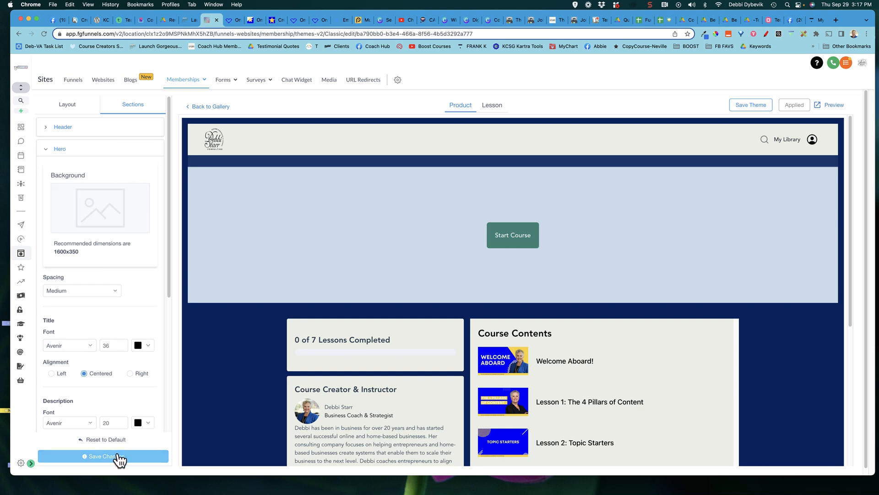
pyautogui.click(103, 456)
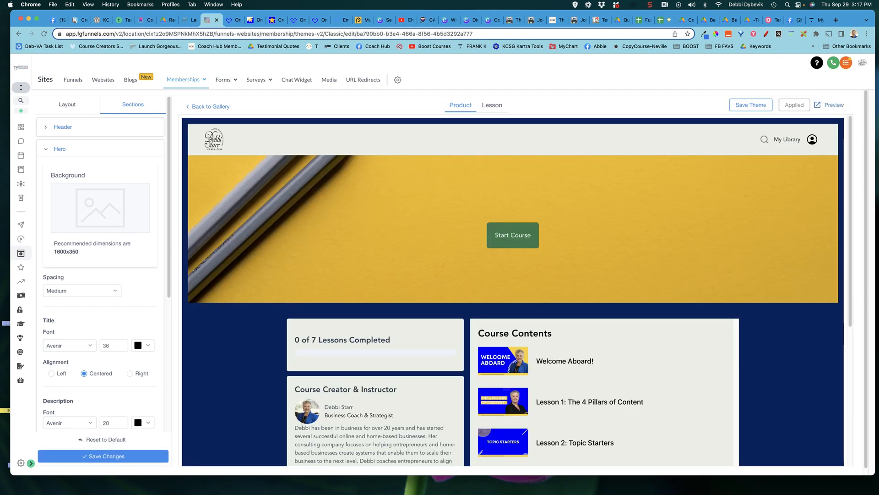
pyautogui.moveTo(114, 172)
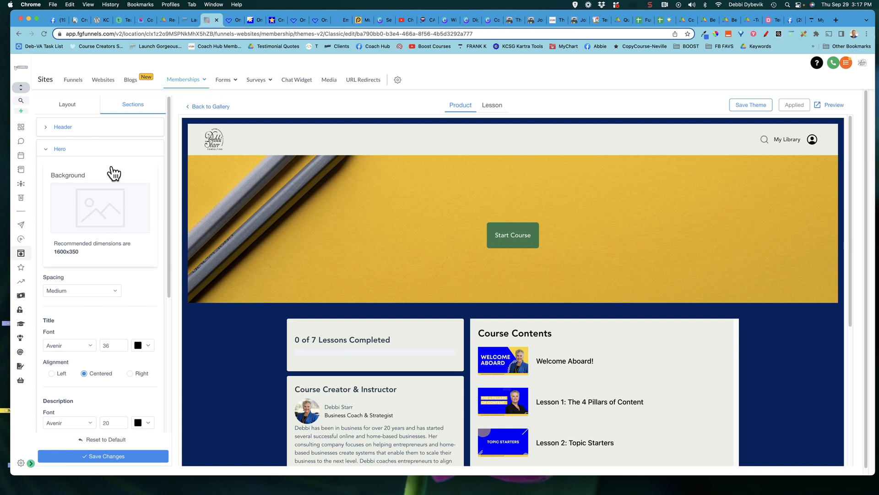
pyautogui.moveTo(114, 224)
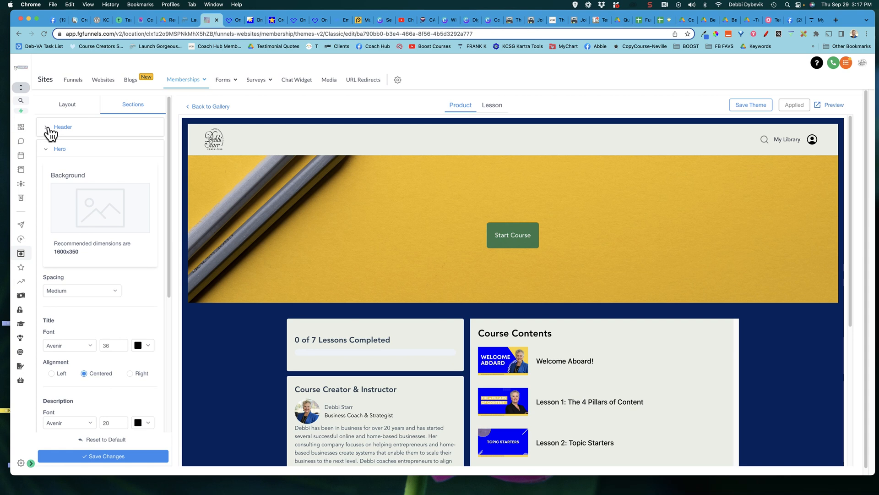
# Step: Collapse the Header and Hero sections and expand the Course Body Avenir font settings
pyautogui.click(63, 126)
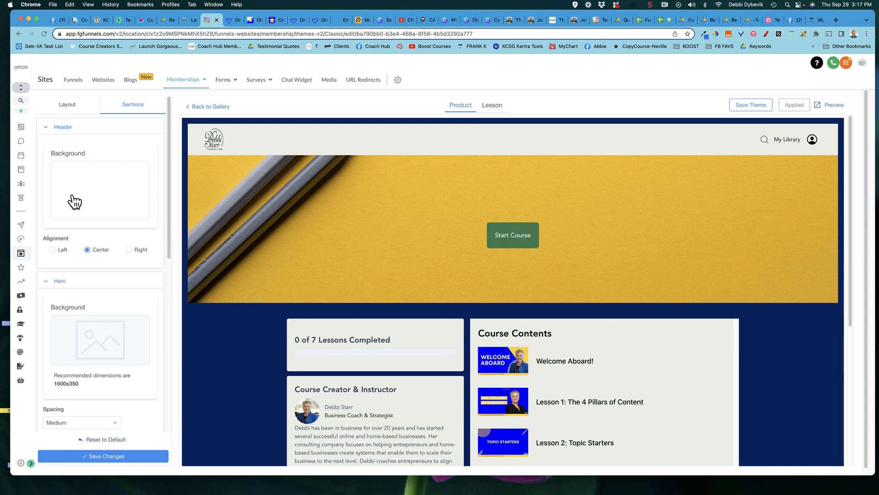
pyautogui.moveTo(94, 198)
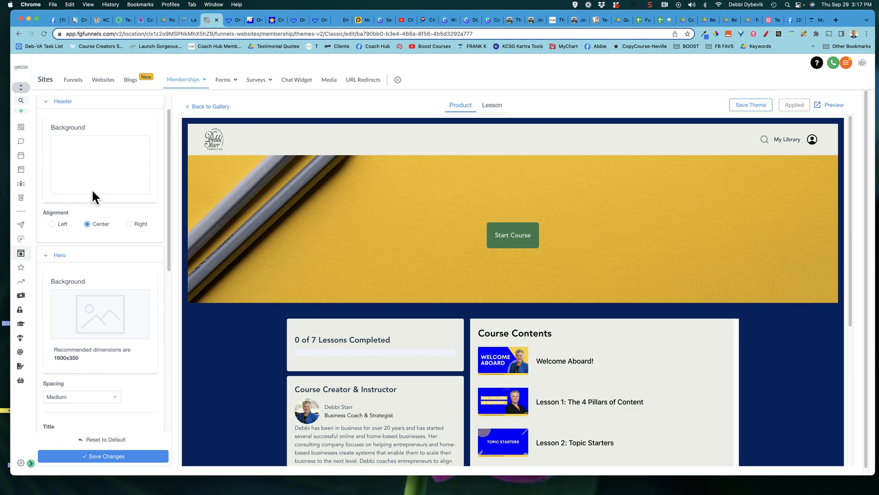
pyautogui.click(133, 104)
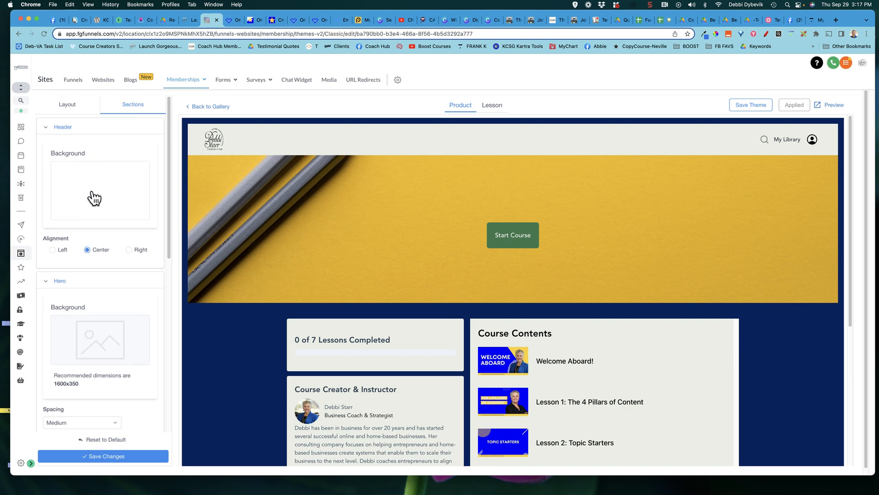
pyautogui.click(62, 126)
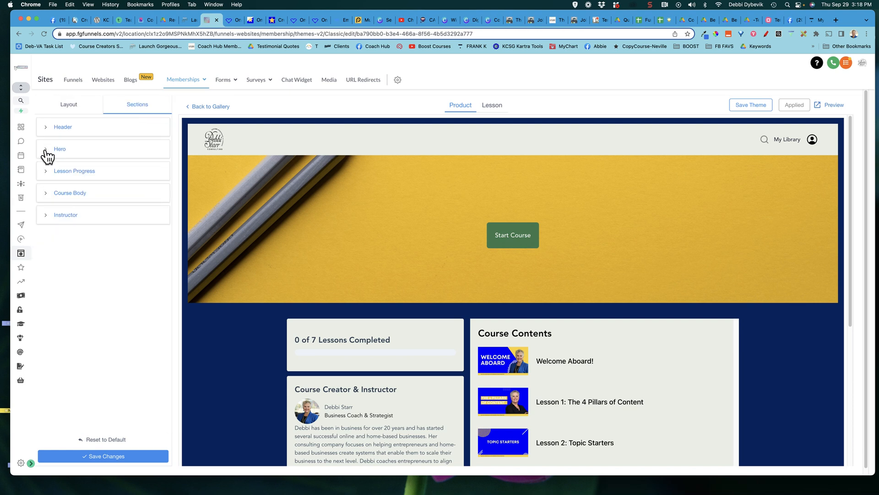
pyautogui.click(73, 170)
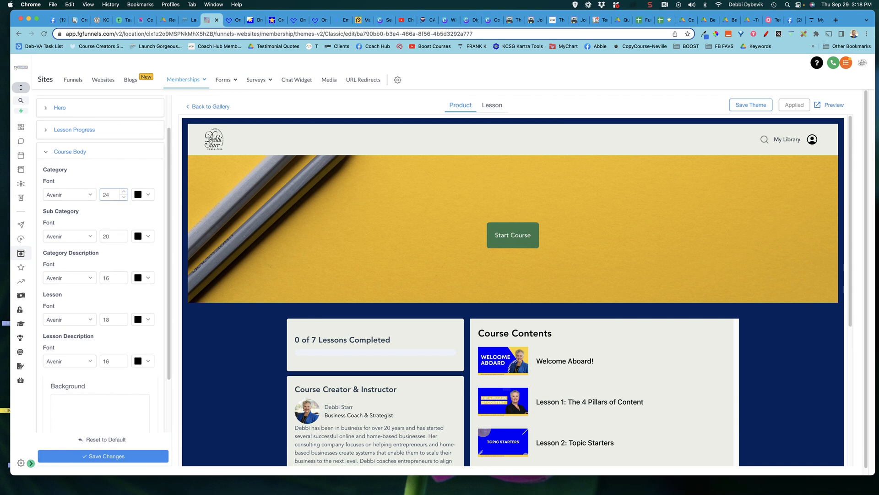
# Step: Expand the Instructor section and review its background, heading, name, title and bio fonts
pyautogui.scroll(-3)
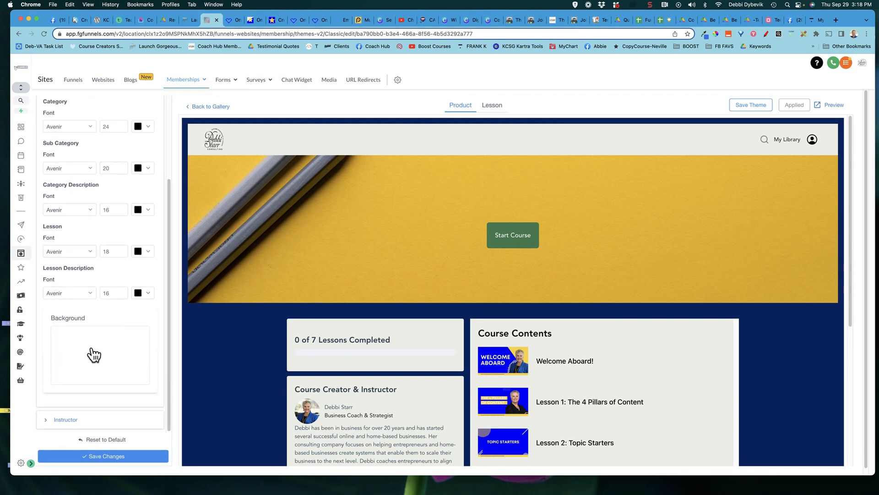
pyautogui.moveTo(111, 357)
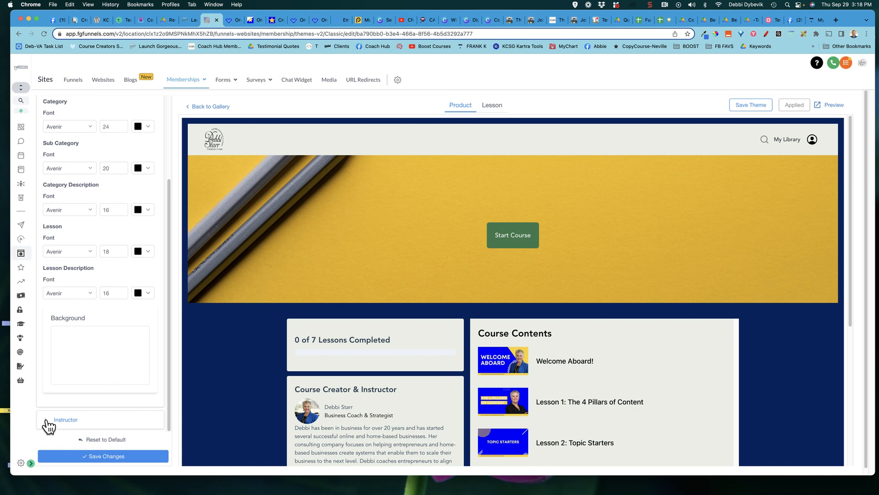
pyautogui.click(65, 419)
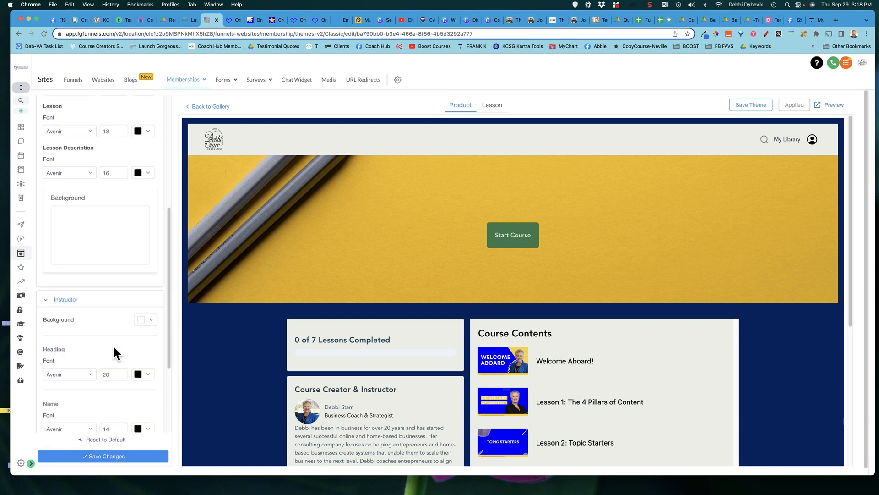
pyautogui.scroll(-3)
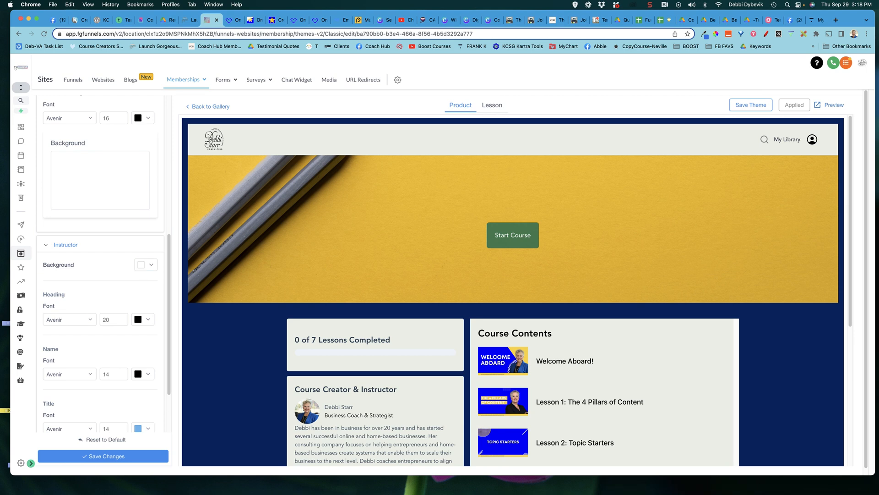
pyautogui.scroll(-3)
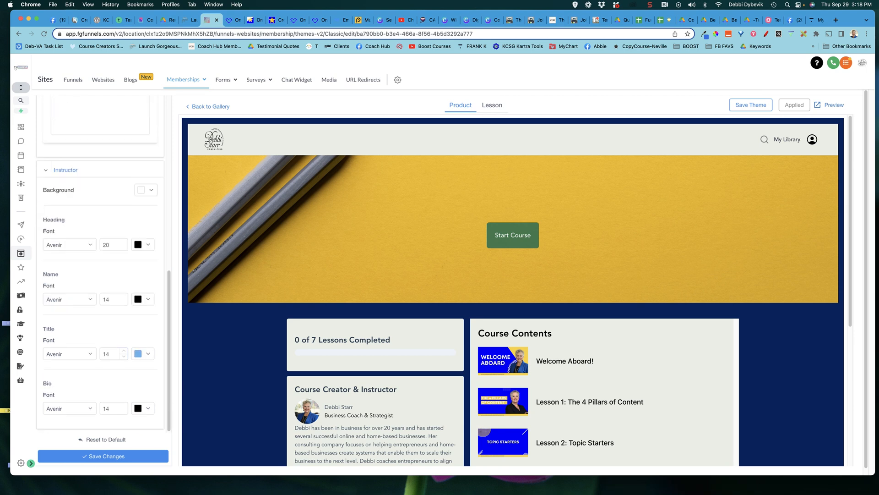
pyautogui.scroll(-3)
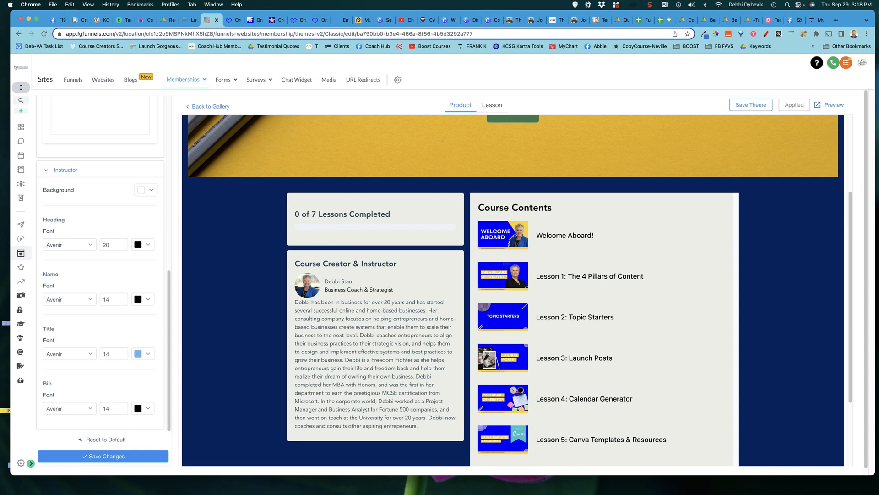
pyautogui.scroll(3)
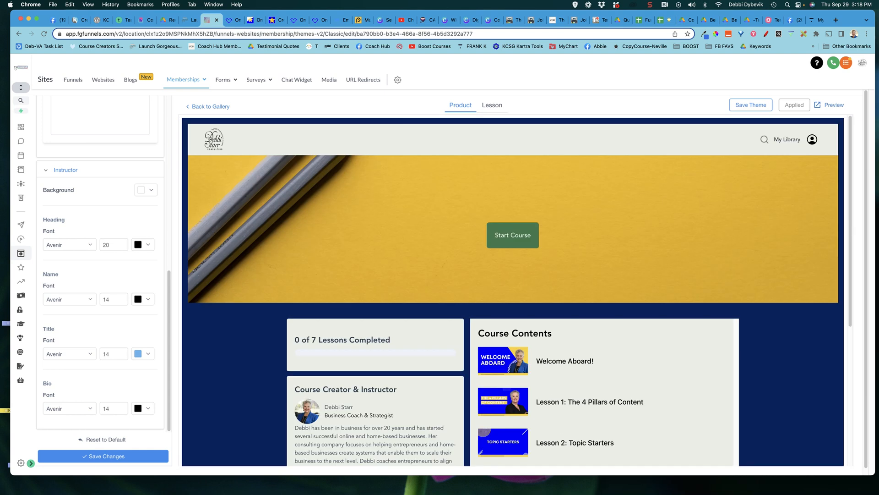
# Step: Save the Classic theme customizations and collapse the Course Body settings again
pyautogui.click(103, 455)
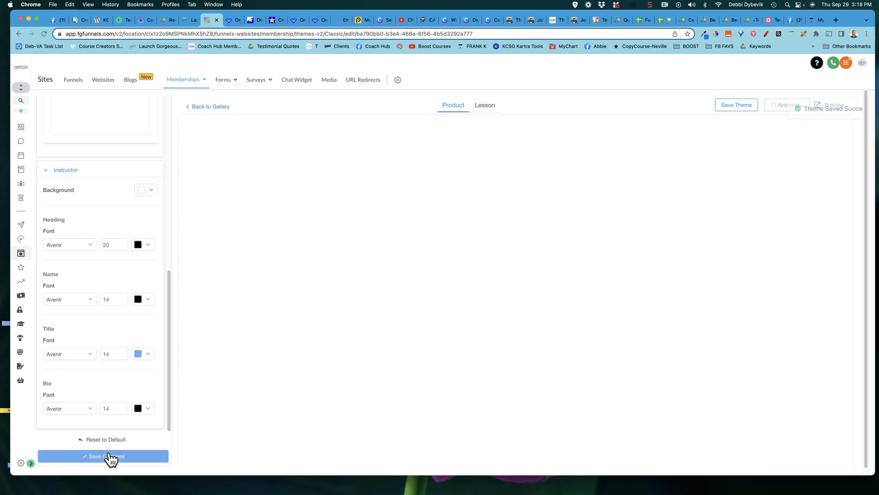
pyautogui.click(104, 455)
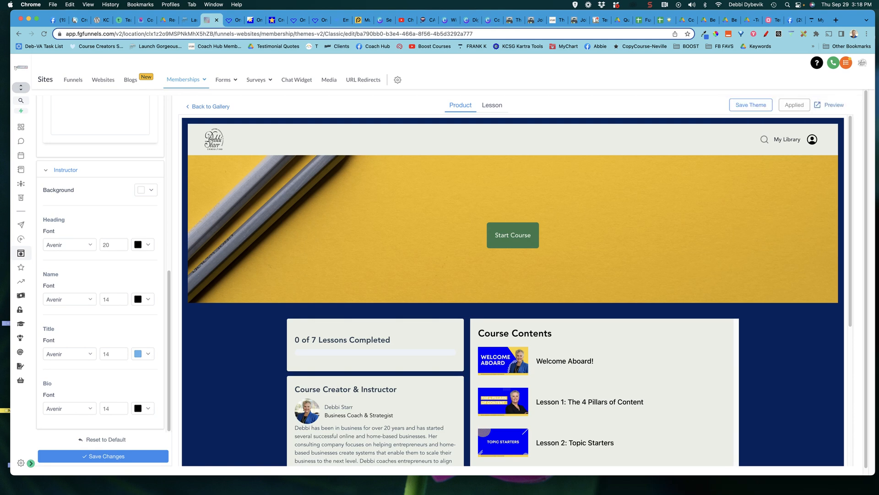
pyautogui.click(255, 79)
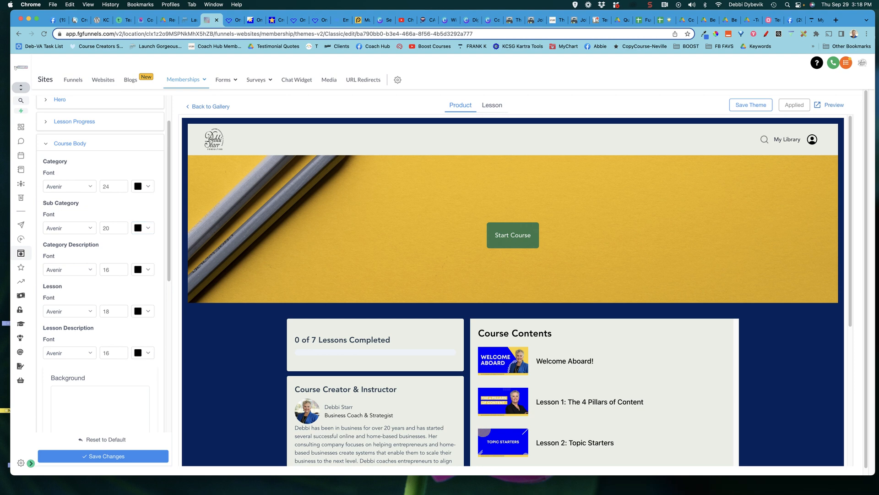
pyautogui.click(70, 148)
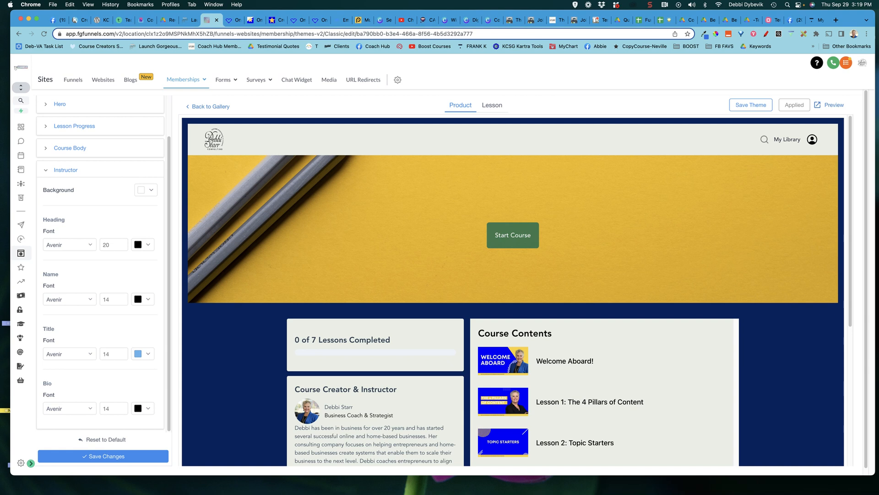
pyautogui.moveTo(193, 112)
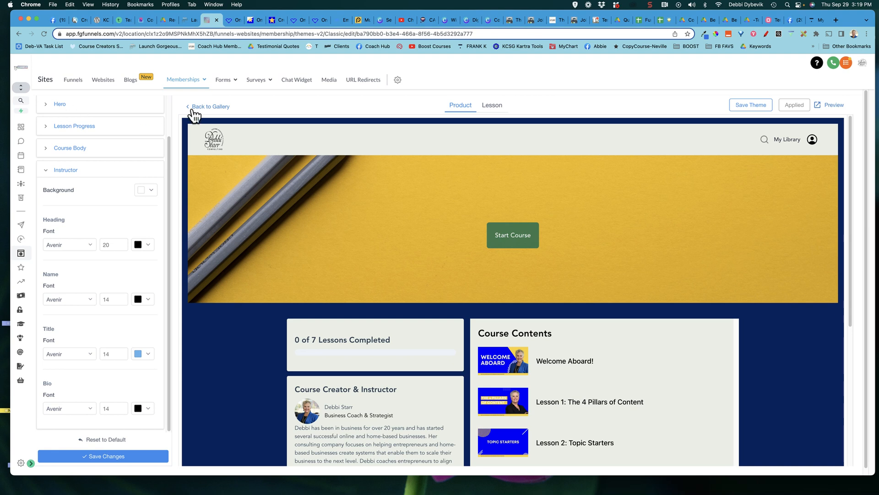
# Step: Leave the theme editor back to the bonus course's theme gallery
pyautogui.click(211, 106)
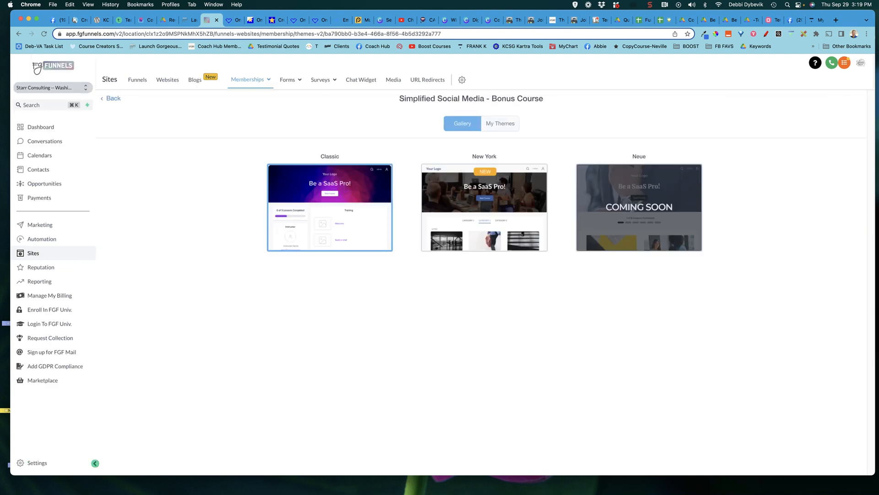
pyautogui.moveTo(330, 206)
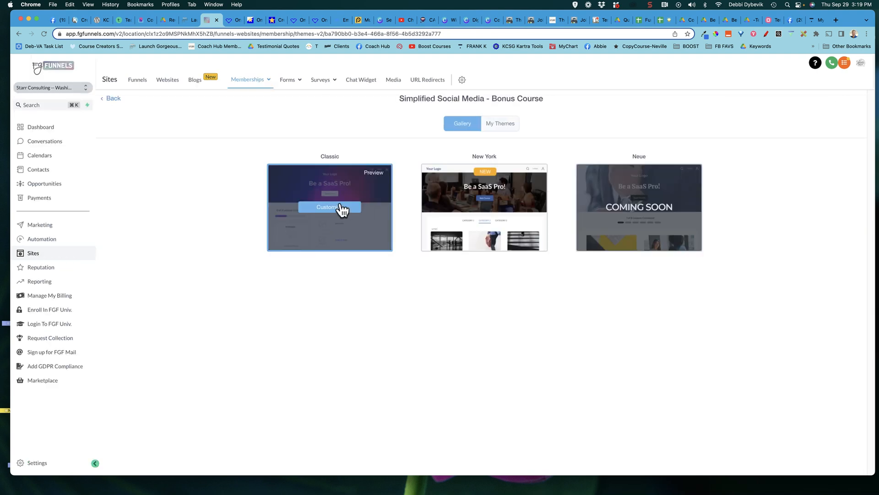
pyautogui.moveTo(325, 223)
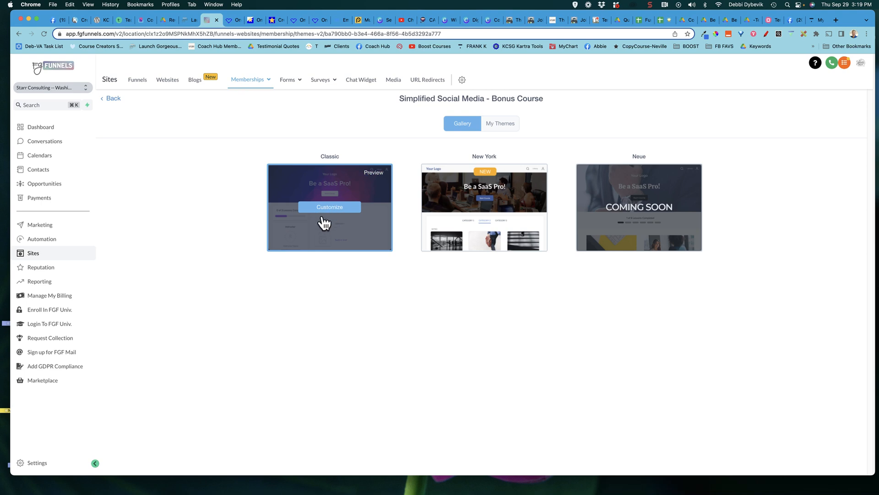
pyautogui.moveTo(337, 227)
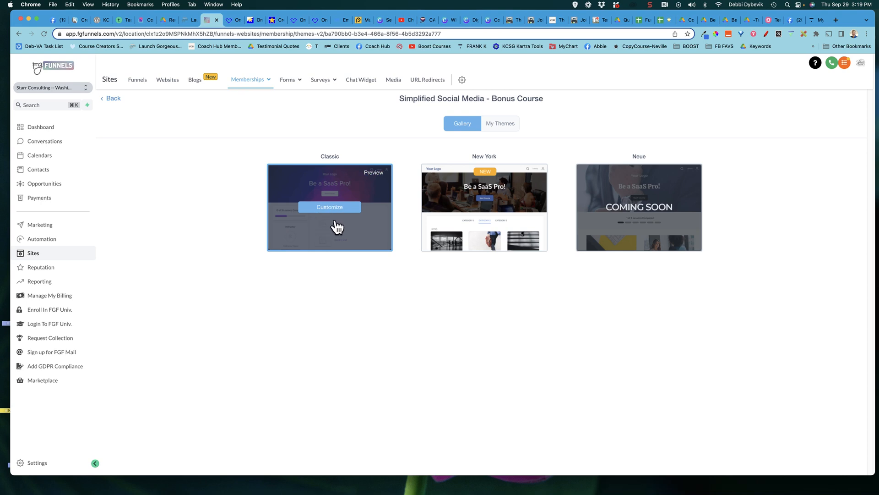
pyautogui.moveTo(339, 224)
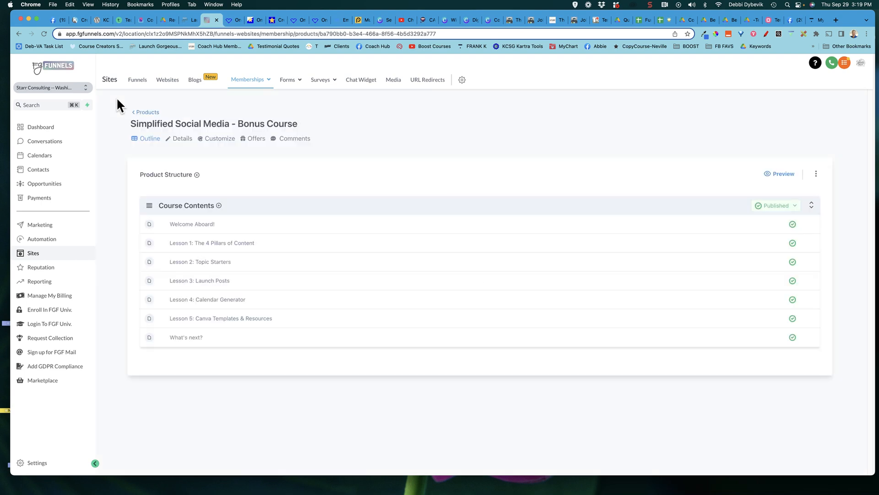
pyautogui.moveTo(149, 118)
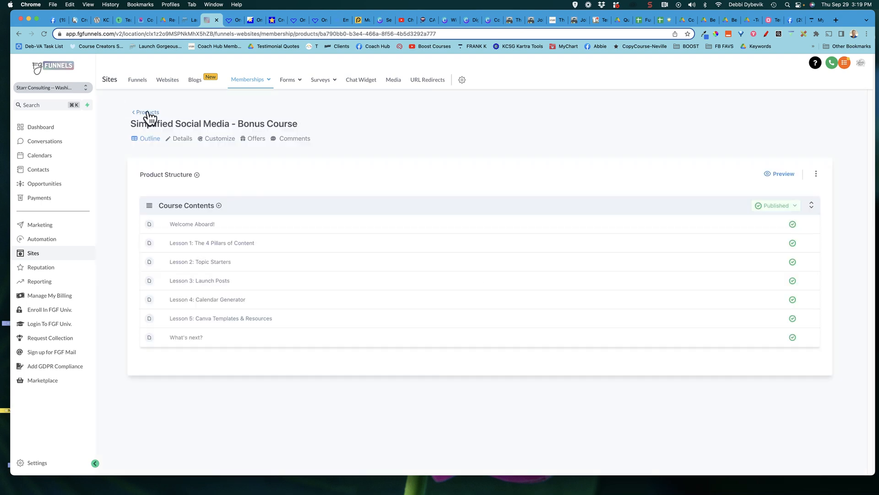
# Step: Preview the Simplified Social Media member course page, then return to the products list
pyautogui.click(147, 112)
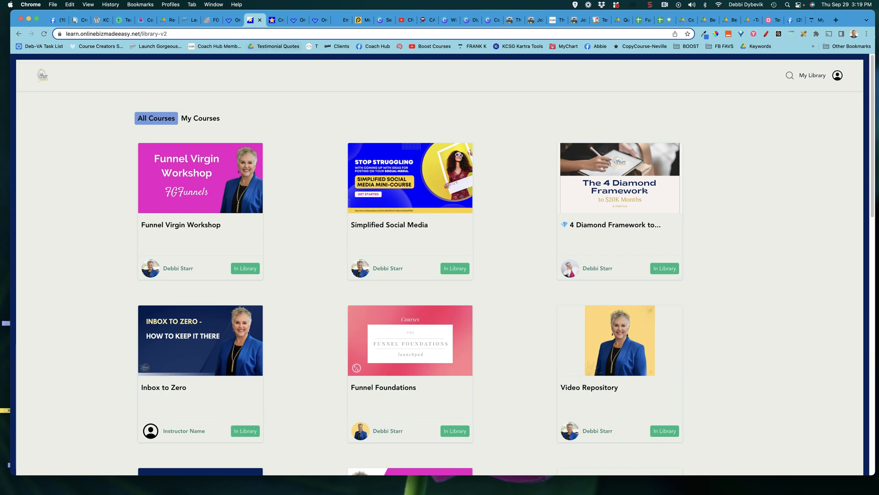
pyautogui.click(411, 177)
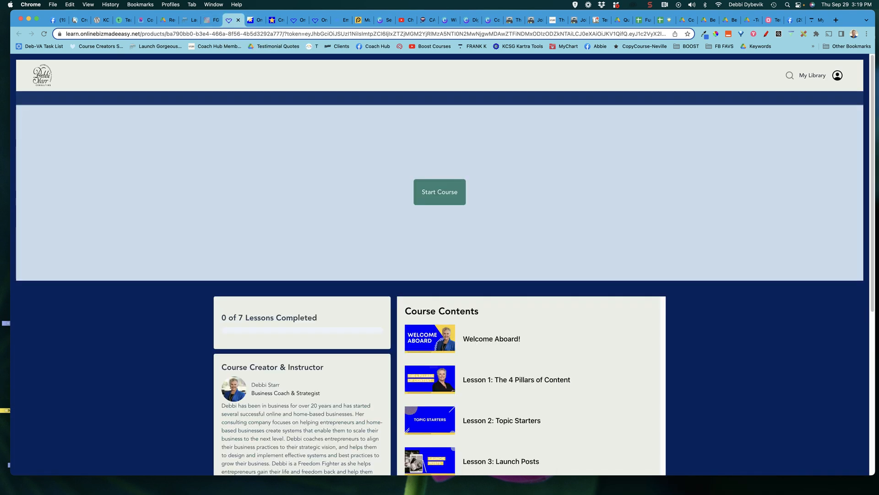
pyautogui.moveTo(212, 19)
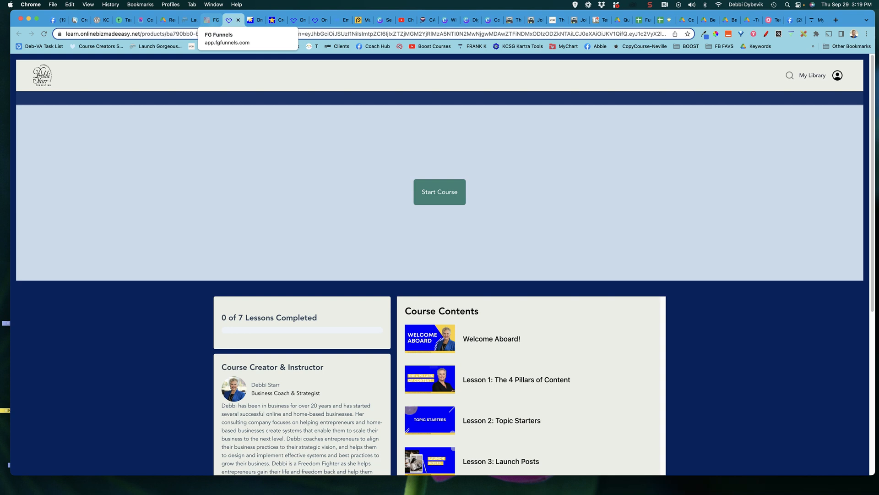
pyautogui.click(210, 19)
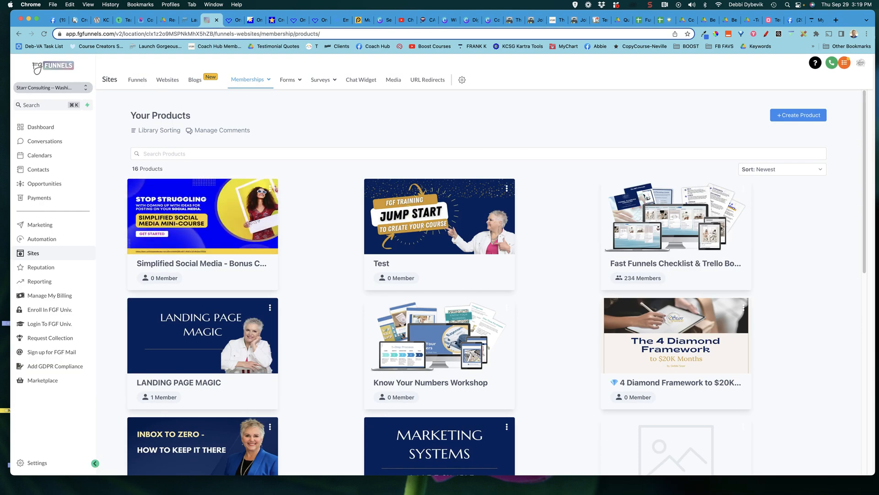